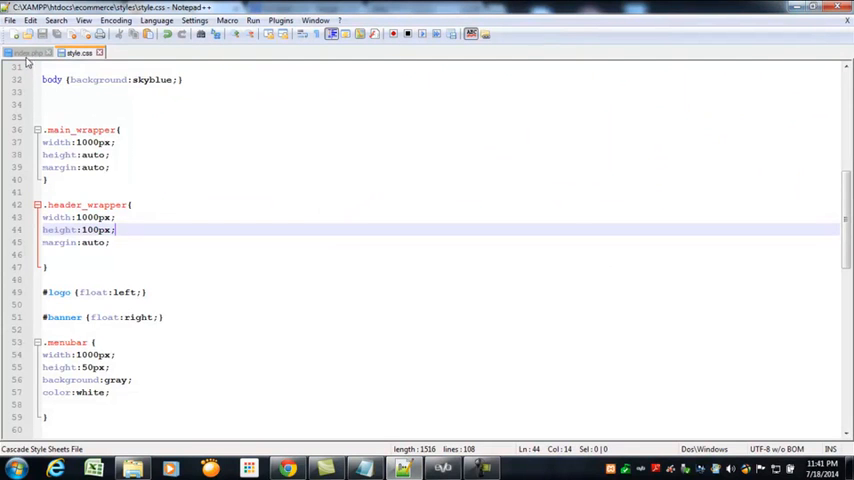
Switch to index.php and scroll to the main_wrapper div in the body
left_click(24, 52)
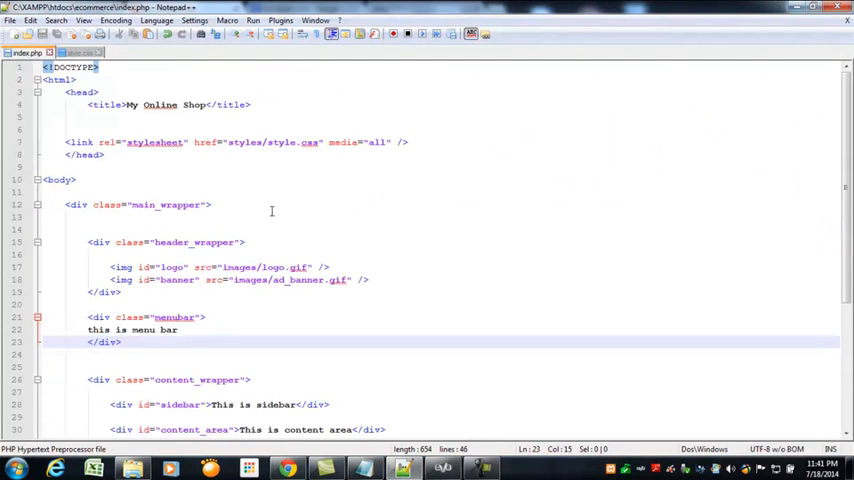
scroll("down", 3)
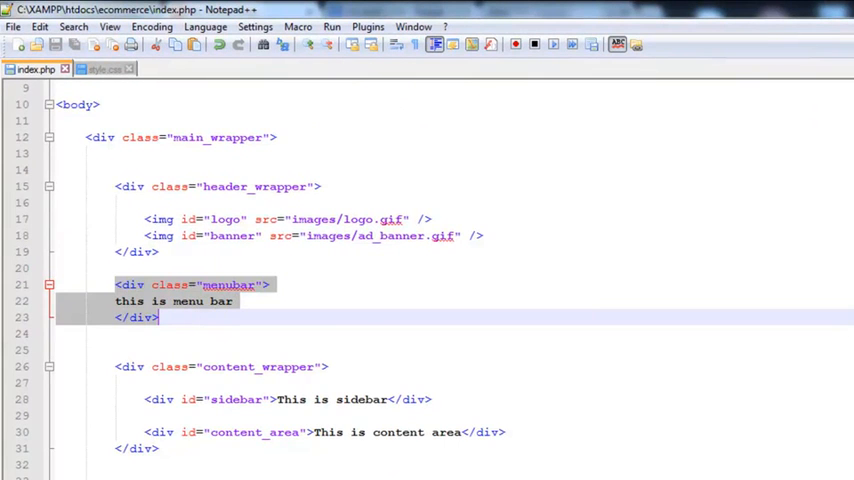
scroll("up", 3)
type("<")
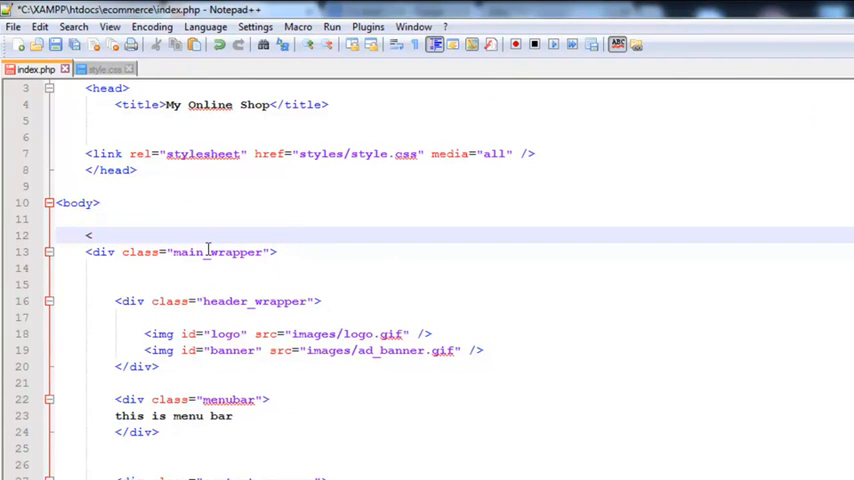
Write the <!--Main Container starts here--> comment above the main_wrapper div
type("!")
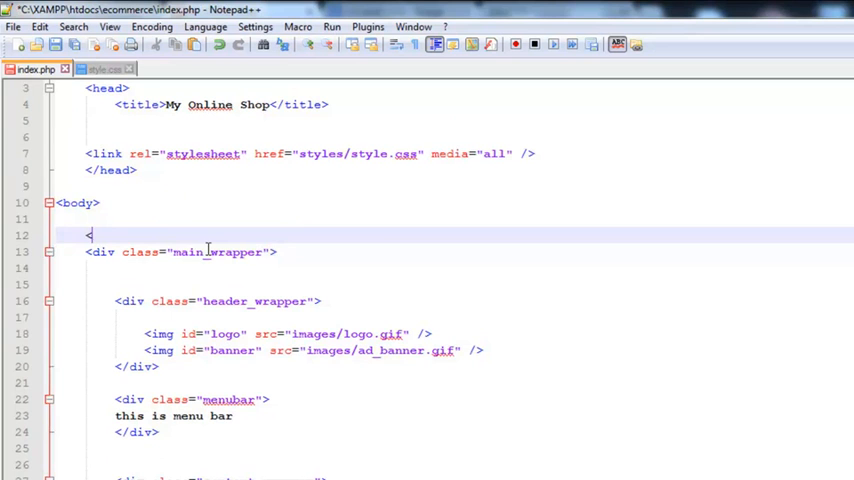
type("!--")
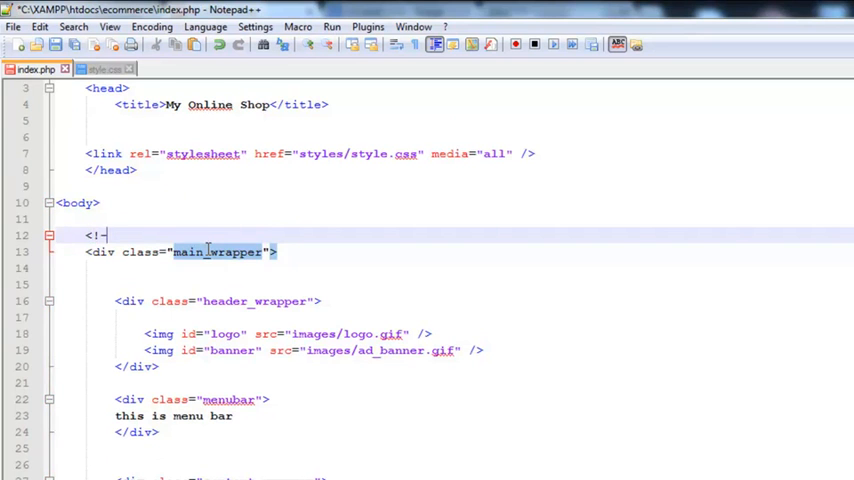
type("-")
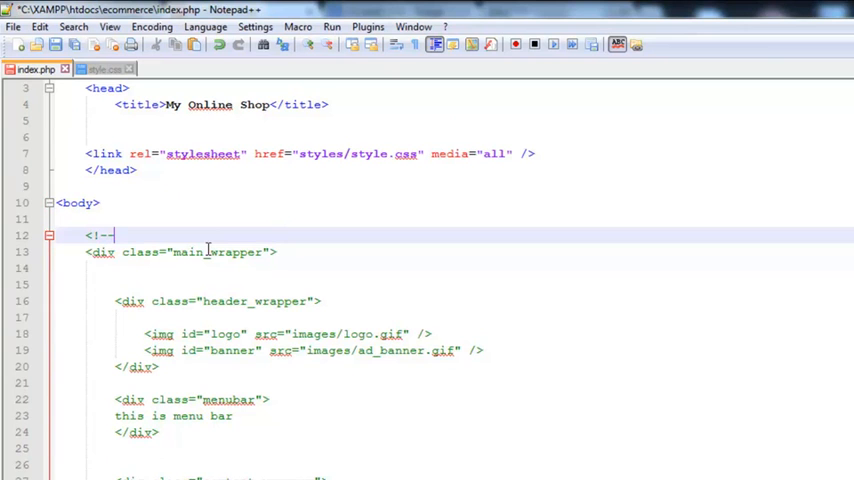
type("Main")
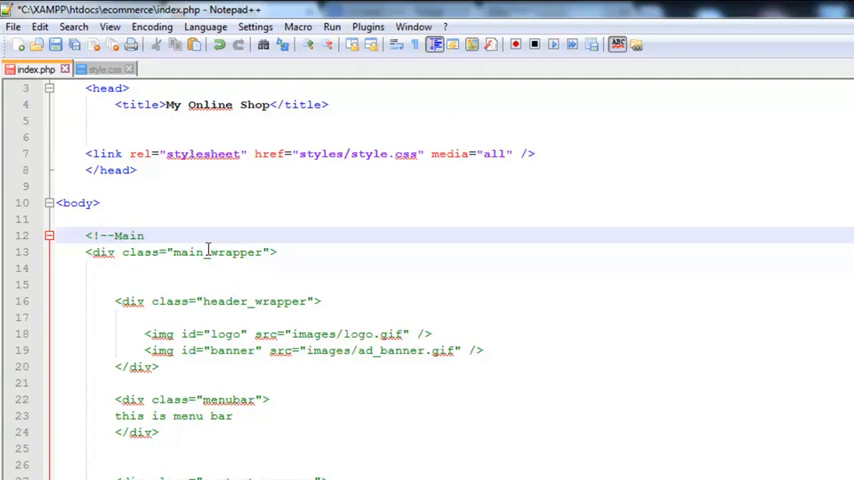
type("Container starts here")
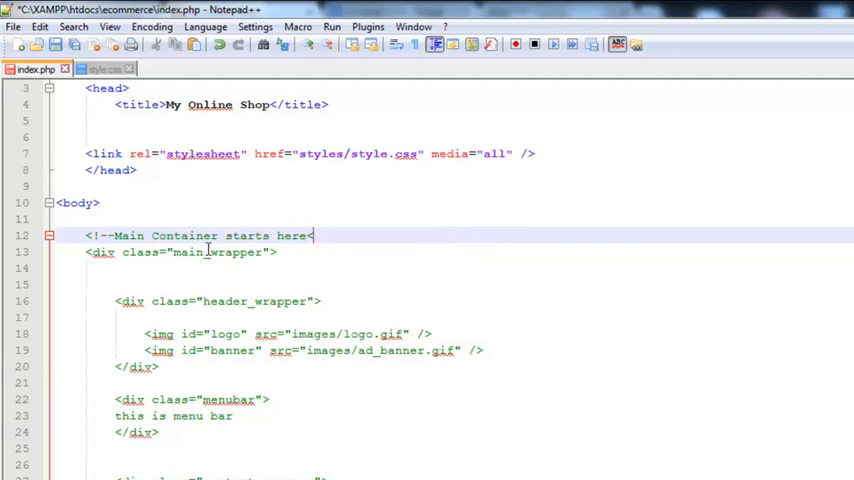
type("-?")
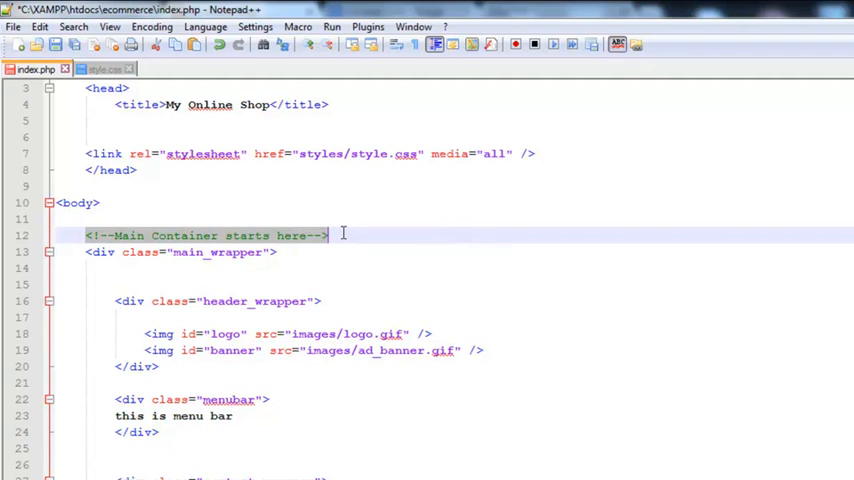
Add a matching 'Main Container ends here' comment after the wrapper's closing div
scroll("down", 3)
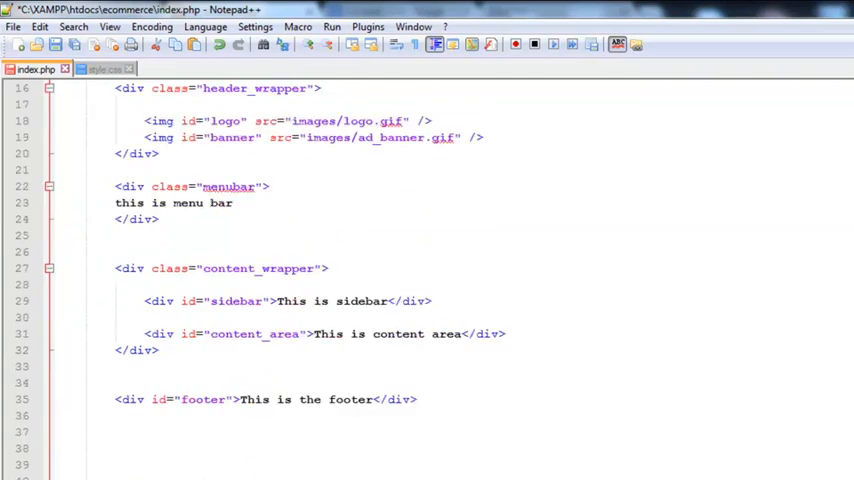
scroll("down", 3)
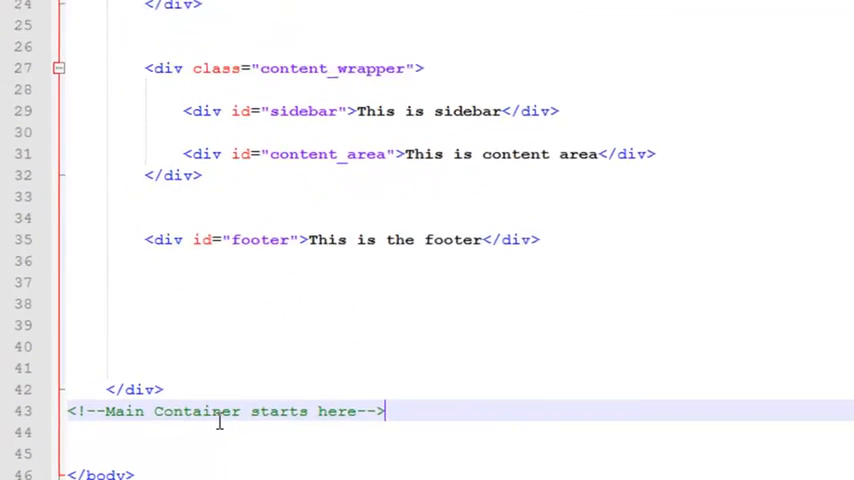
type("a")
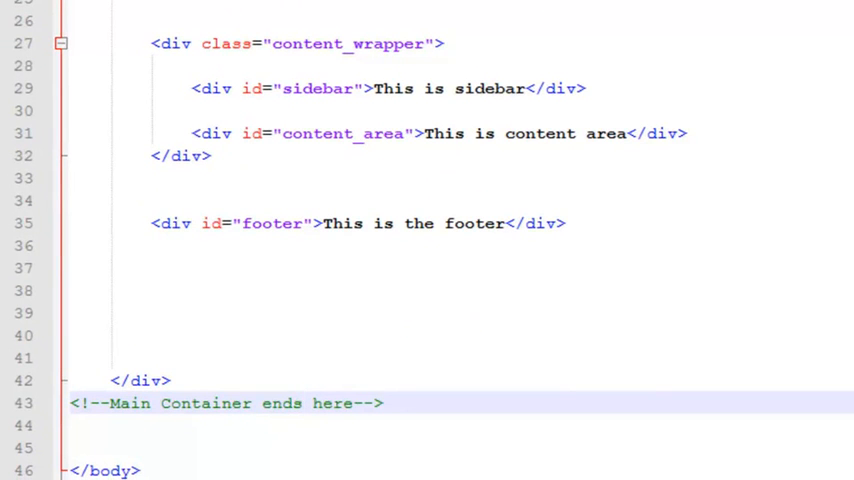
scroll("up", 3)
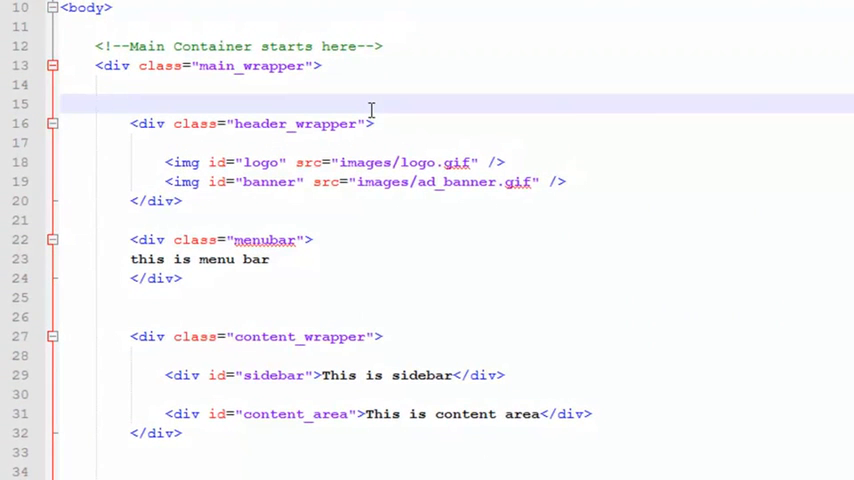
Paste comments around header_wrapper and reword them as Header starts/ends here
type("<!--Main Container starts here-->")
type("<!--Header starts here-->")
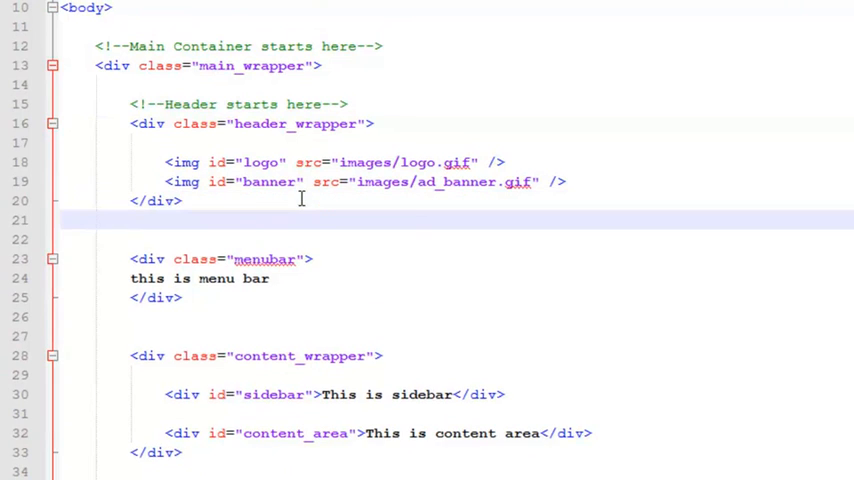
type("<!--Main Container starts here-->")
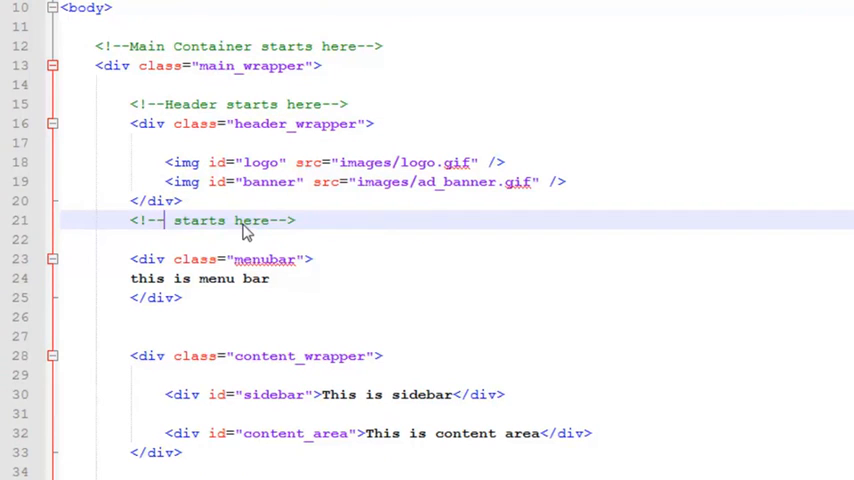
type("Header")
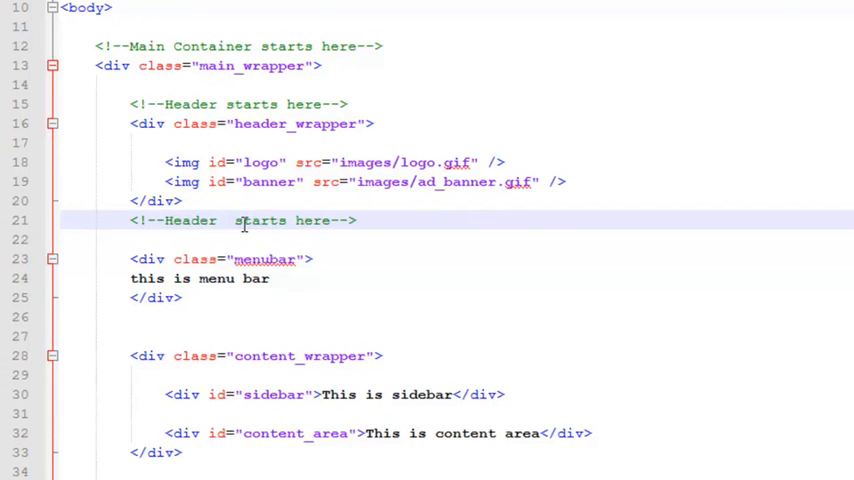
double_click(252, 220)
type("end")
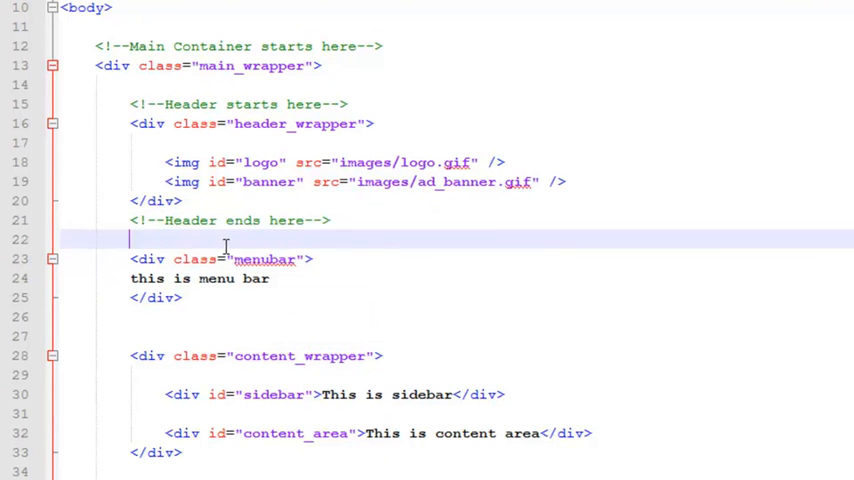
Surround the menubar div with <!--Navagation Bar starts--> and <!--Navagation Bar ends--> comments
type("<!--Main Container starts here-->")
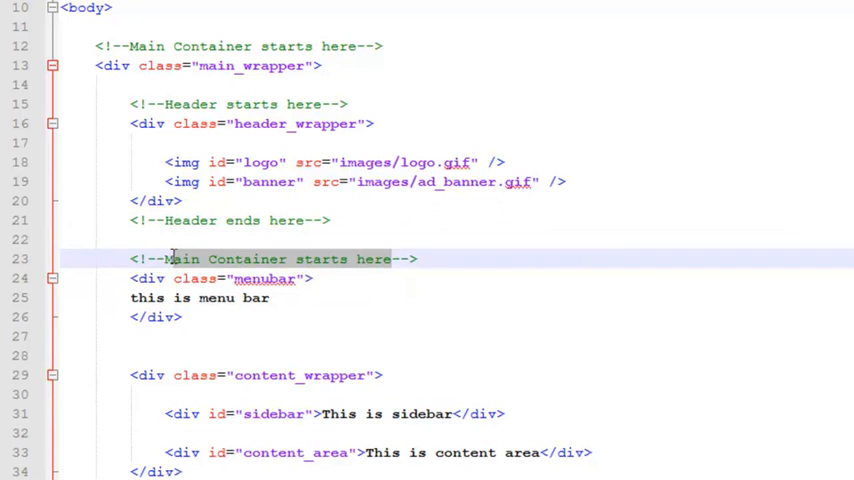
key("Delete")
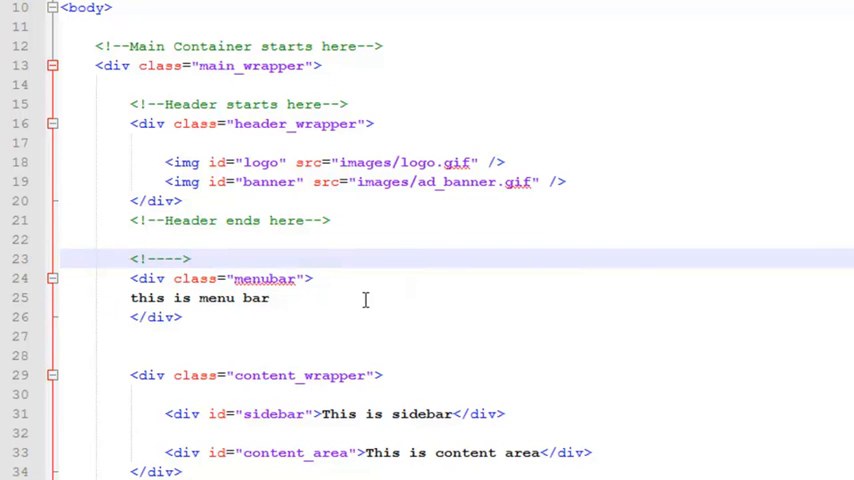
type("Navagation Bar starts")
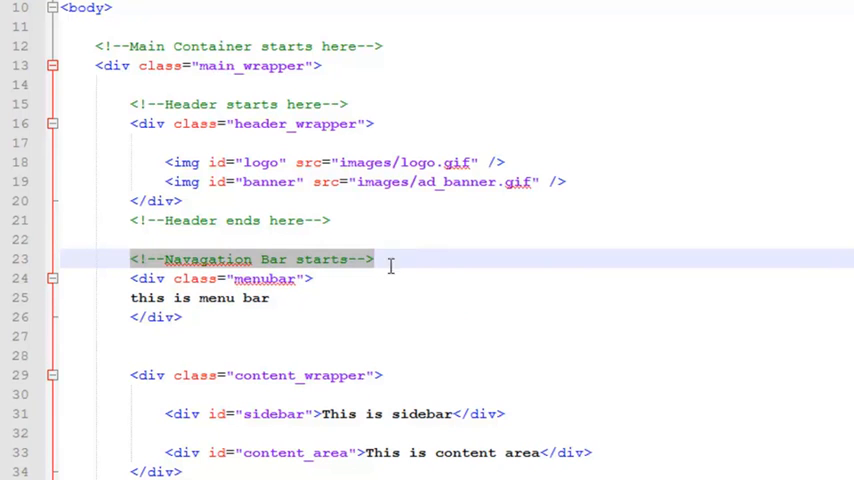
key("enter")
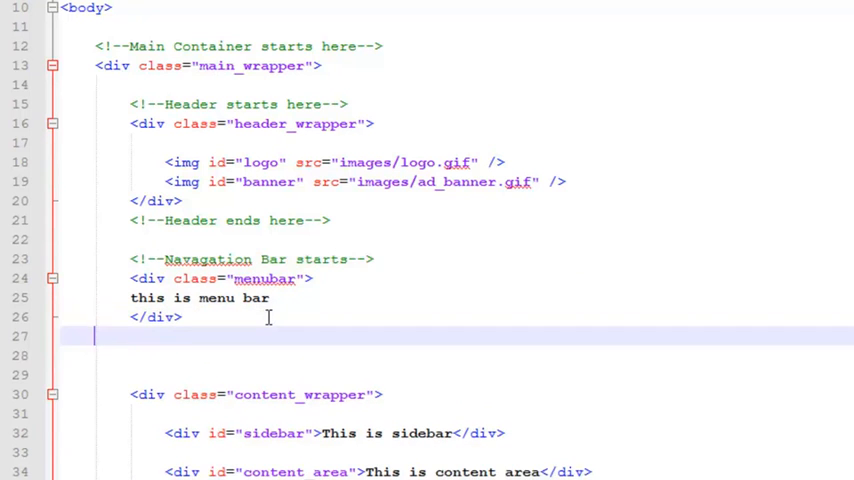
type("<!--Navagation Bar starts-->")
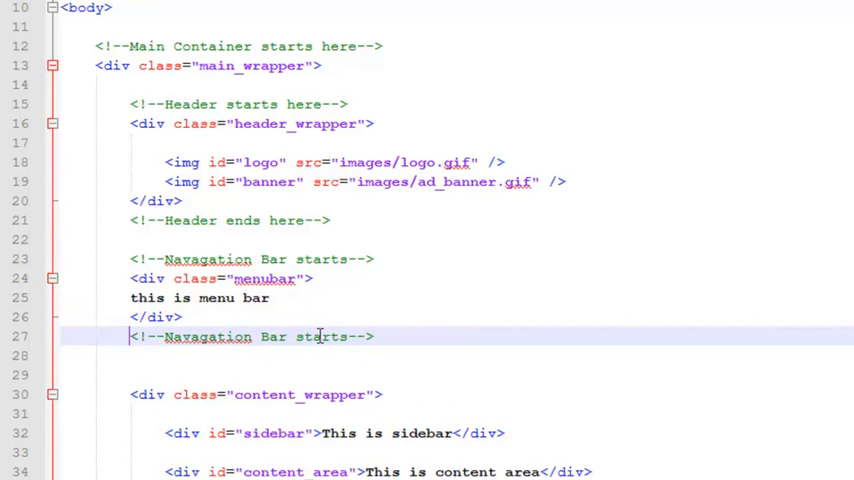
type("ends")
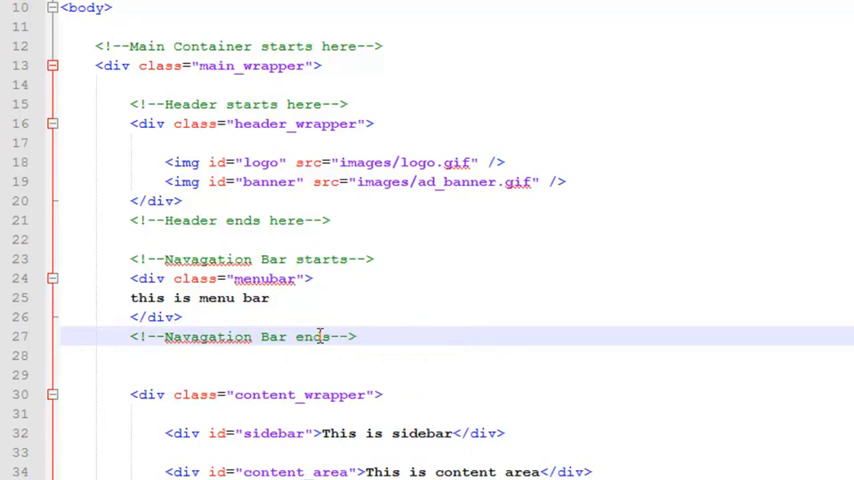
scroll("down", 3)
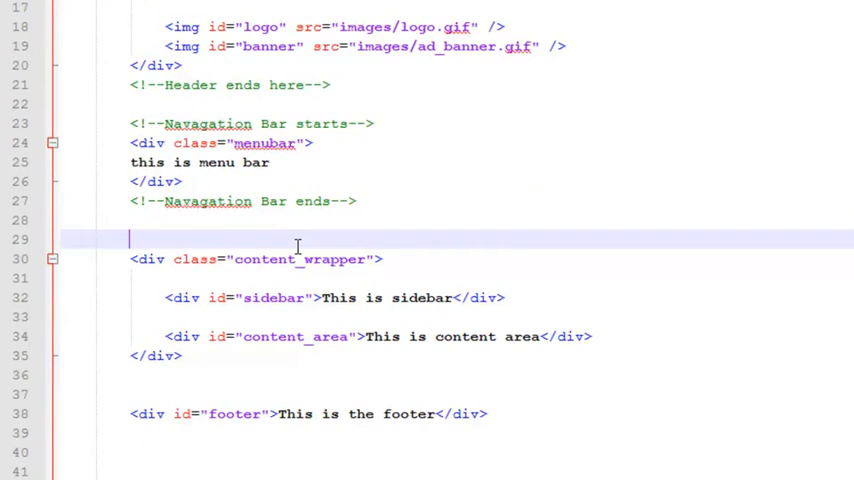
Add Content wrapper starts and Content wrapper ends comments around content_wrapper
type("<!--Navagation Bar starts-->")
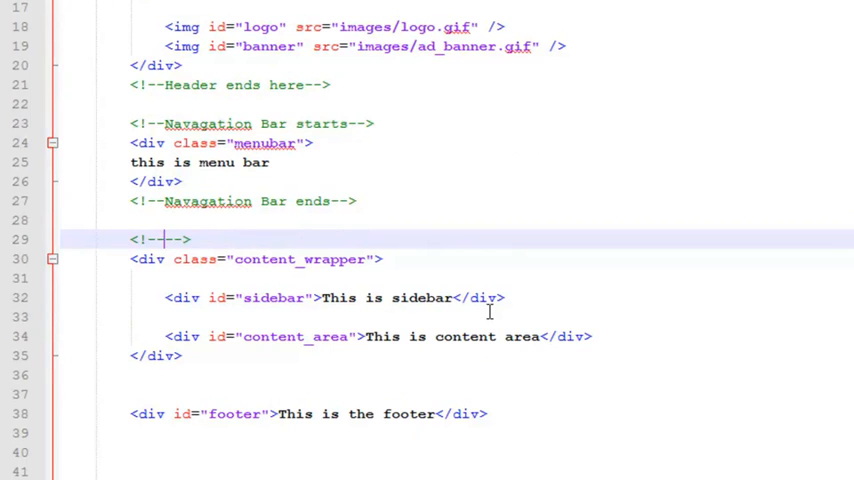
type("Content")
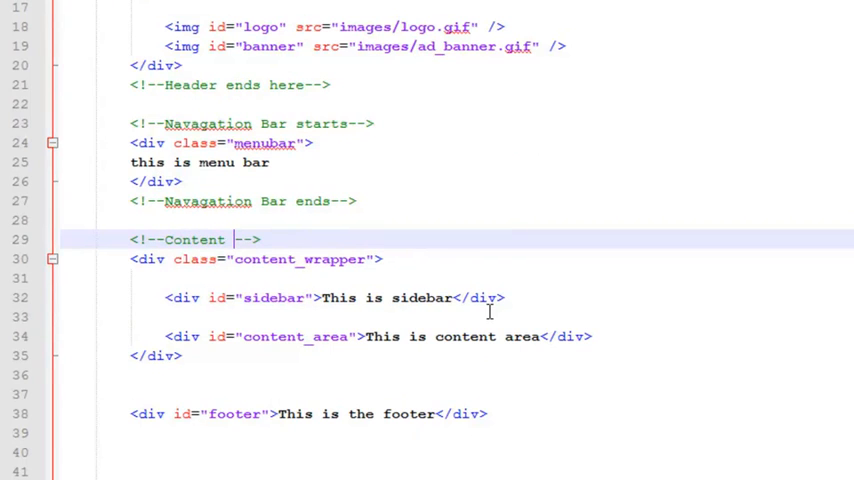
type("wrapper starts")
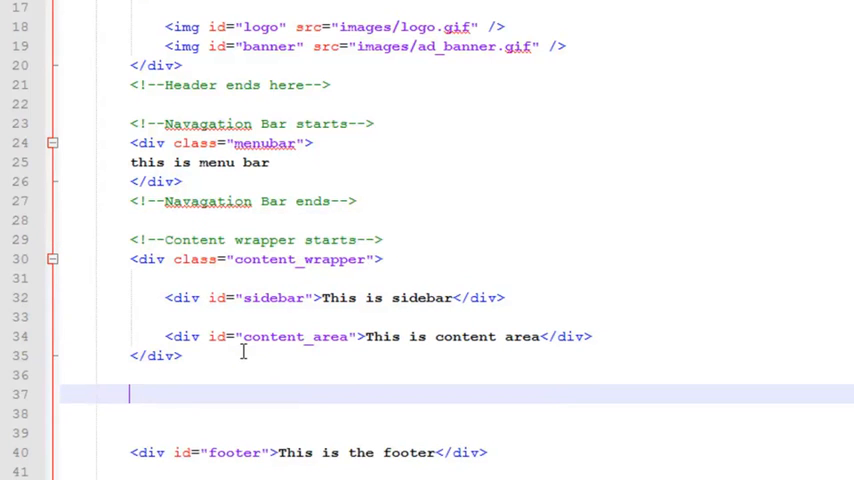
type("<!--Content wrapper starts-->")
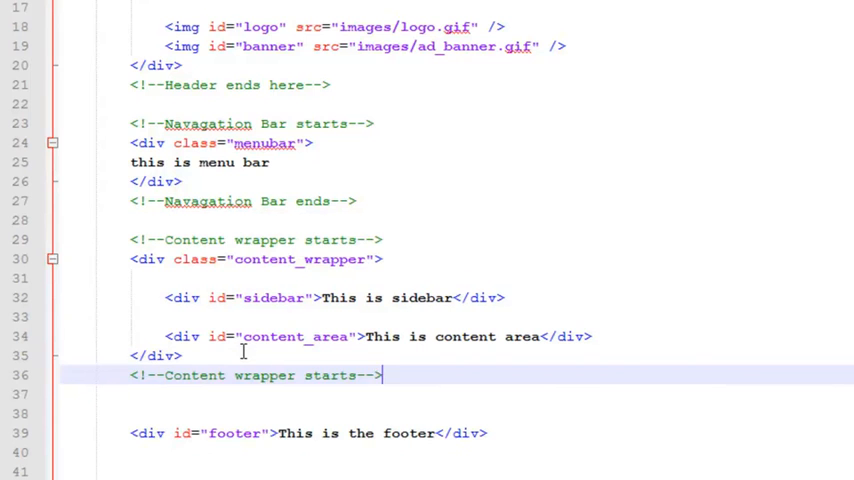
type("end")
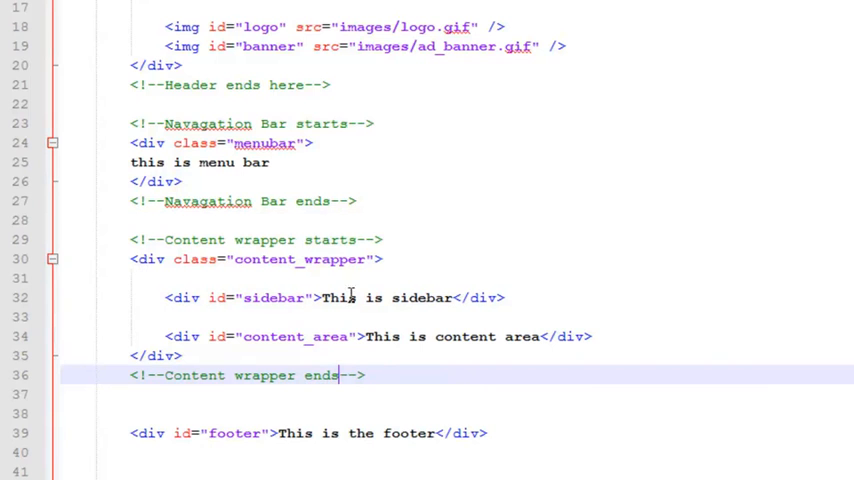
mouse_move(544, 340)
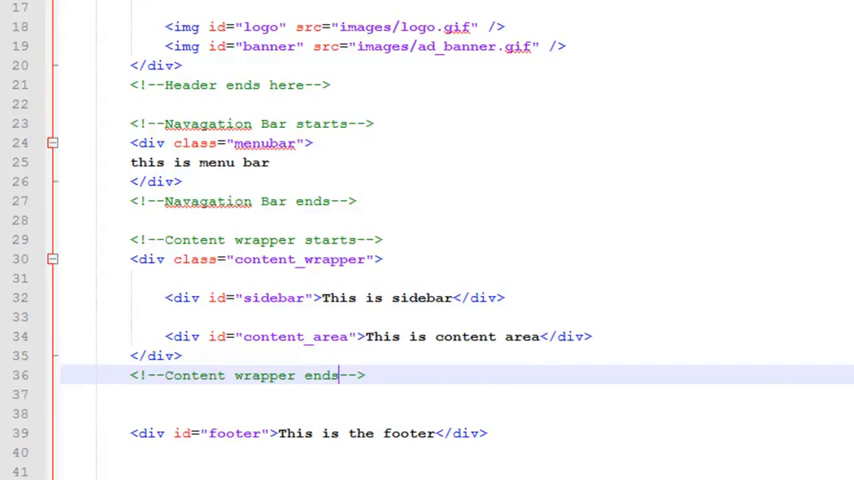
Clear the 'this is menu bar' placeholder text from the menubar div
scroll("down", 3)
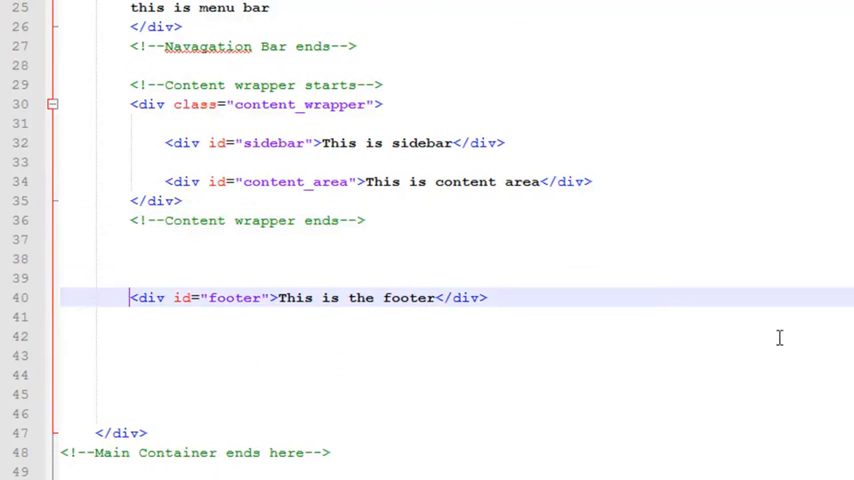
scroll("up", 3)
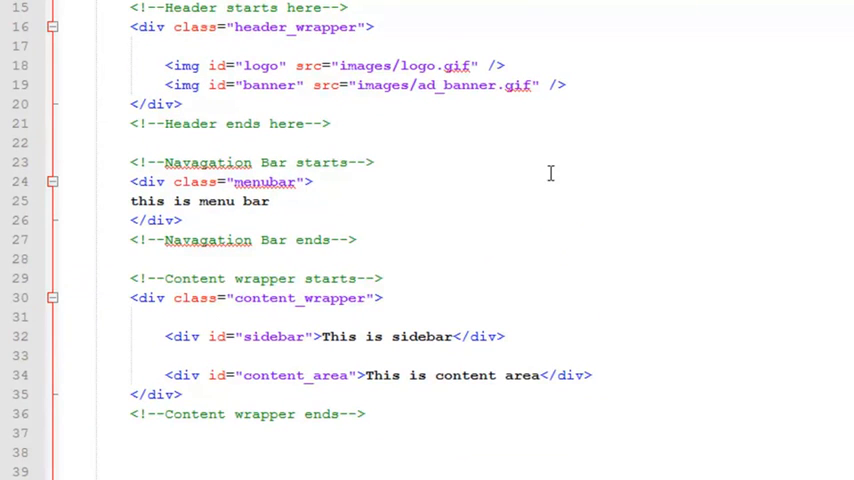
mouse_move(124, 200)
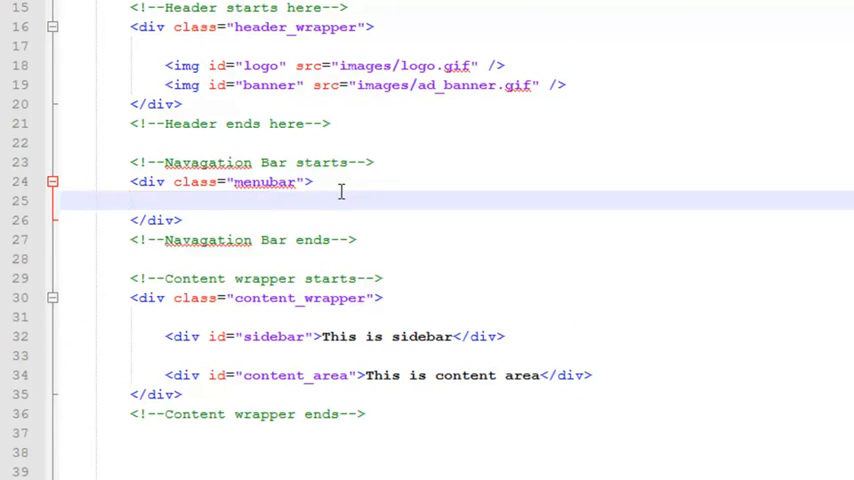
scroll("up", 3)
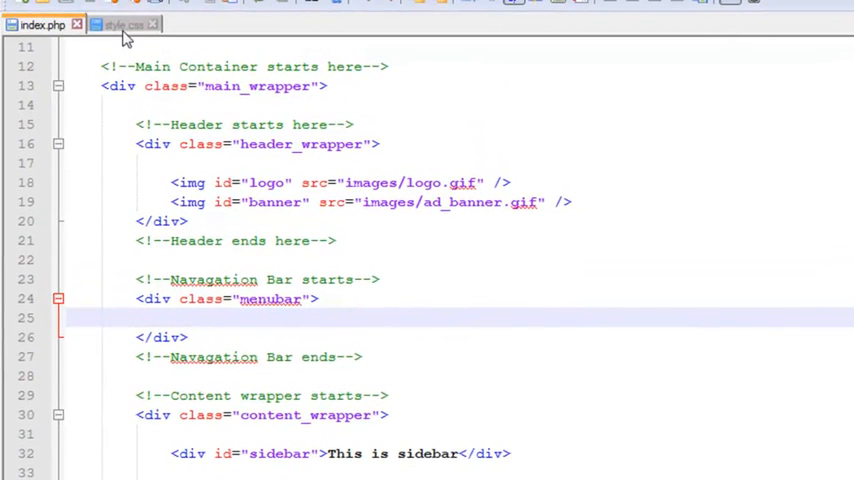
Switch to style.css and start a #menu rule beneath the .menubar block
left_click(124, 24)
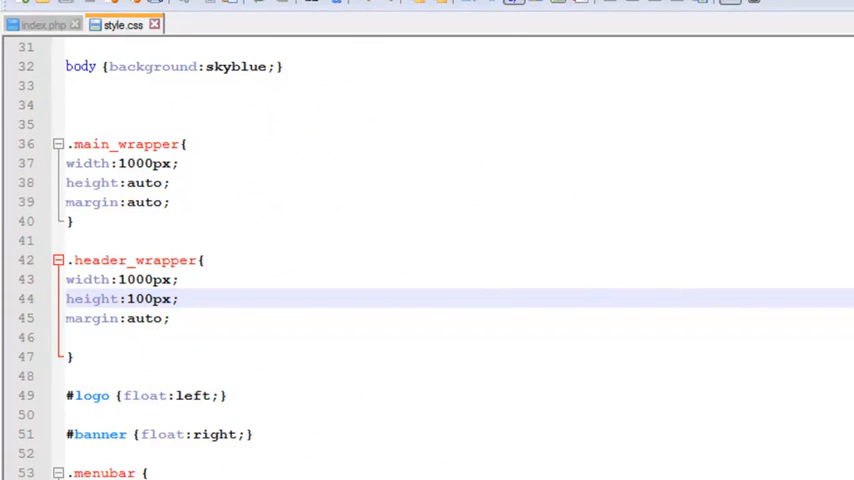
scroll("down", 3)
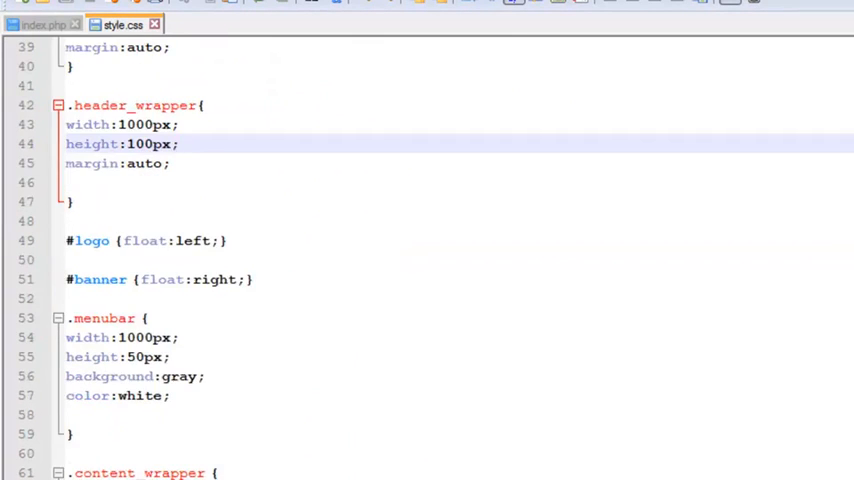
scroll("down", 3)
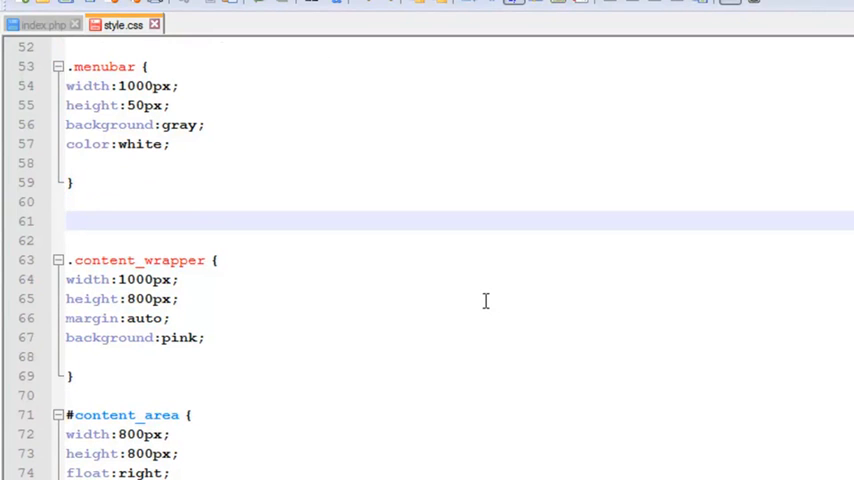
type("#menu")
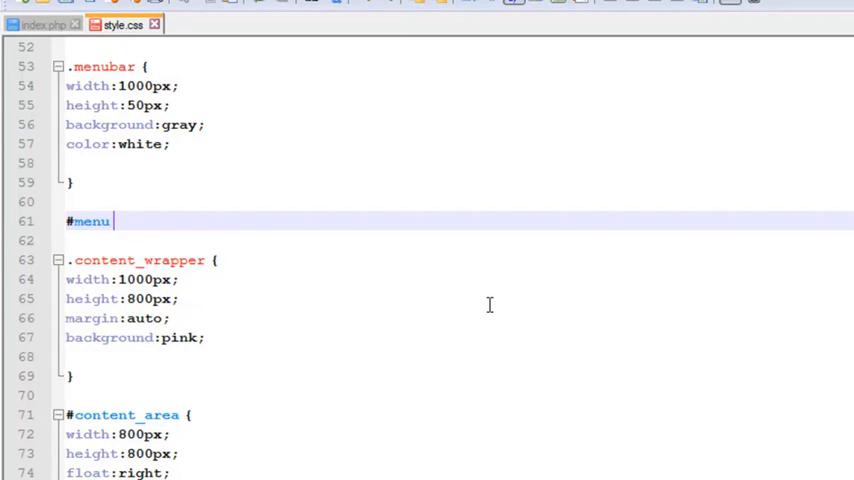
Fill the #menu rule with padding:0; margin:0; line-height:35px;
type("{ }")
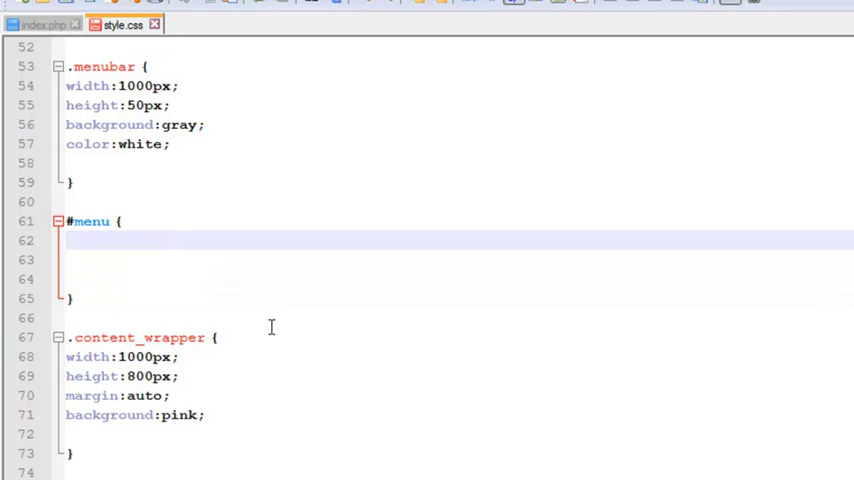
type("width:")
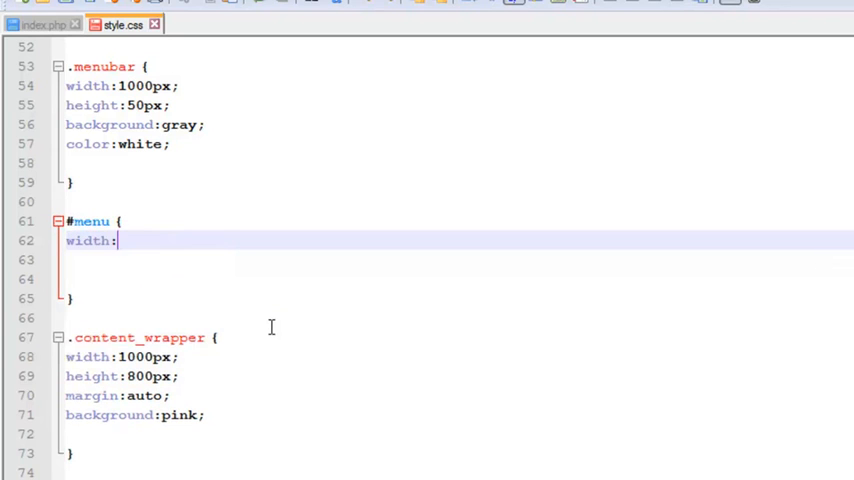
key("Backspace")
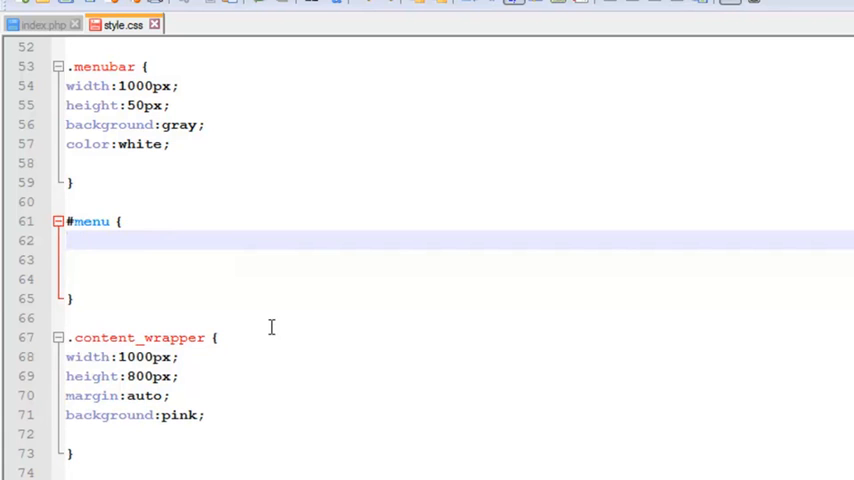
type("padding:")
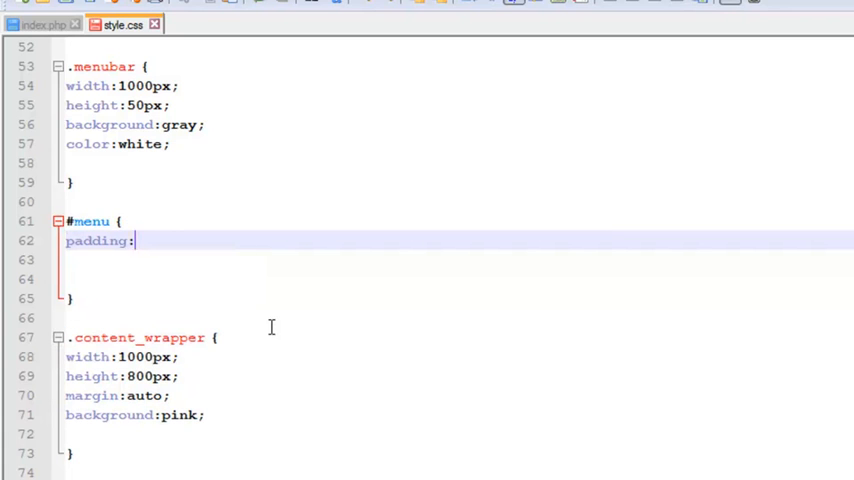
type("0;")
left_click(456, 258)
type("margin:")
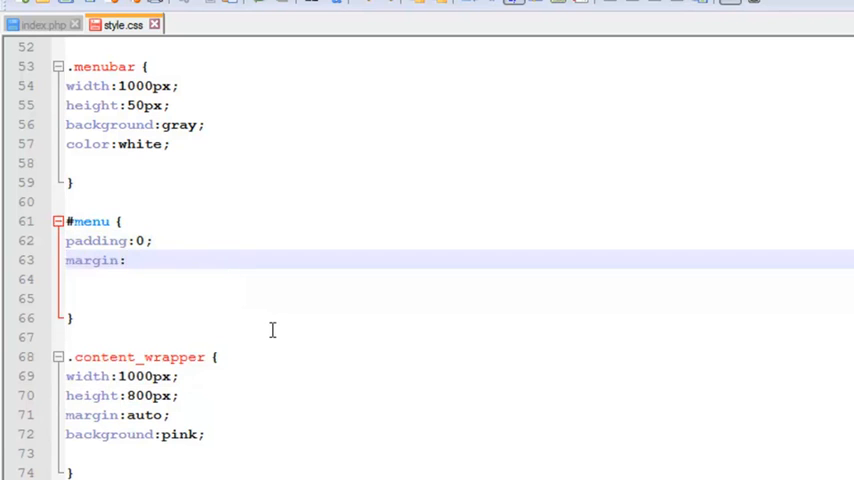
type("0;")
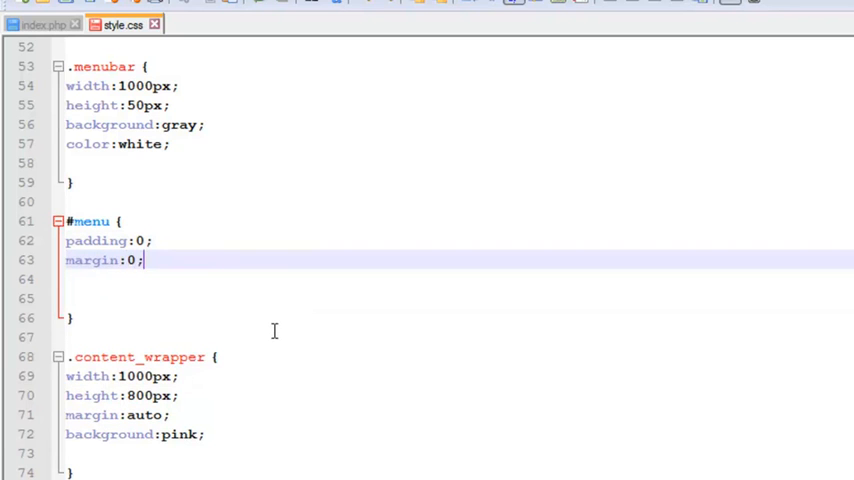
type("line-height:")
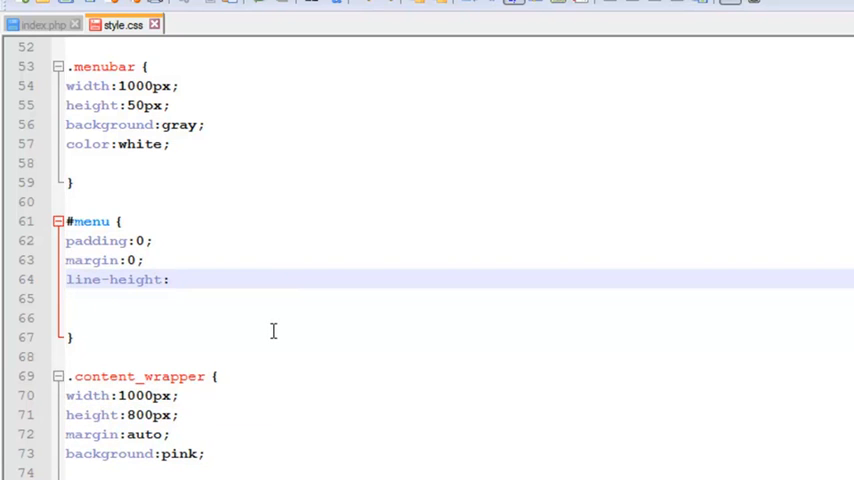
type("35px;")
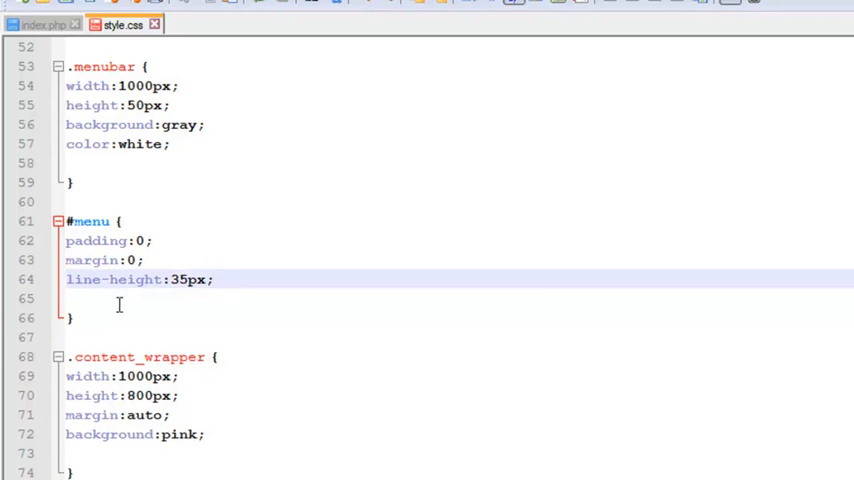
left_click(136, 316)
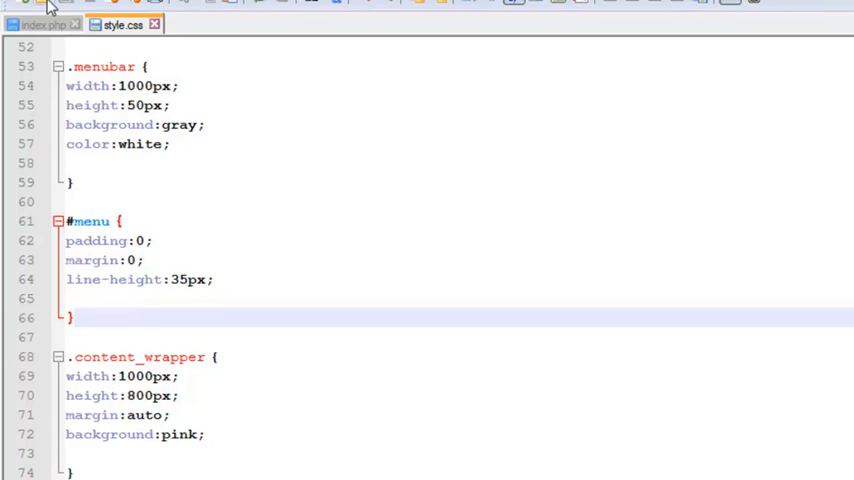
In index.php, add an empty <ul></ul> list inside the menubar div
left_click(40, 24)
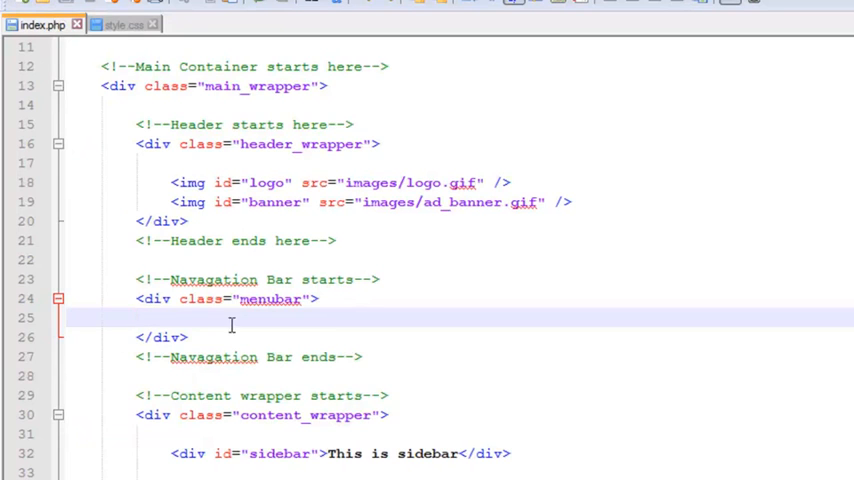
key("Return")
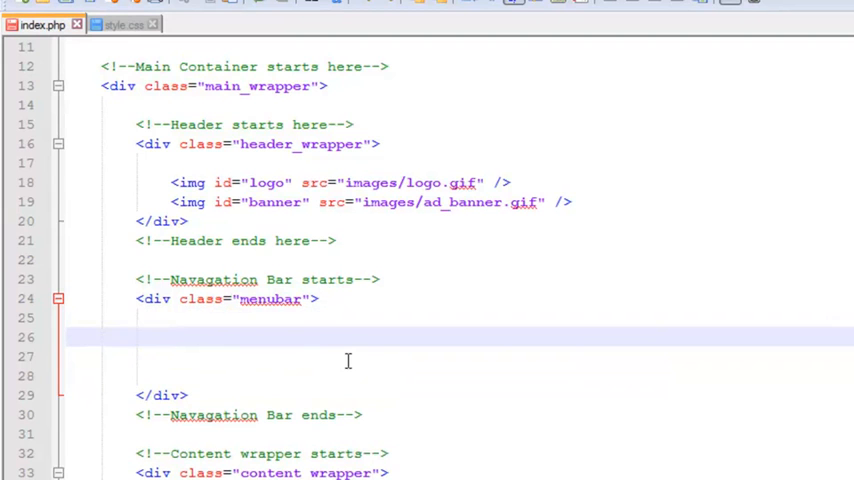
type("<")
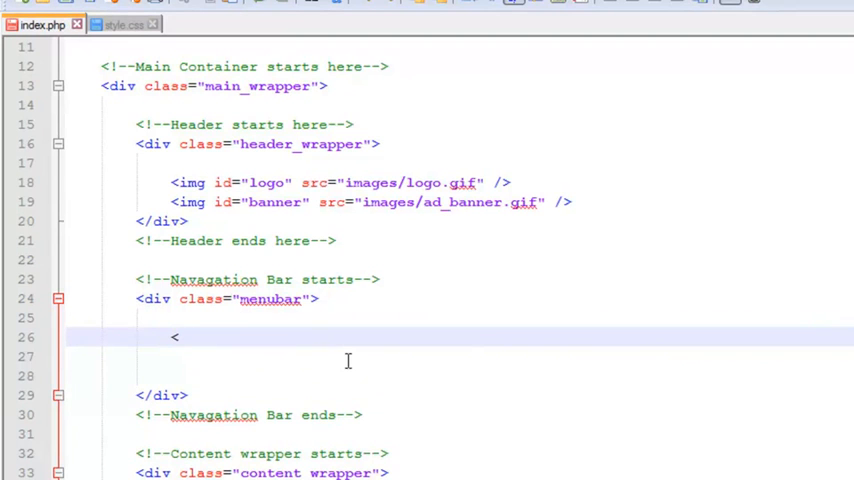
type("ul")
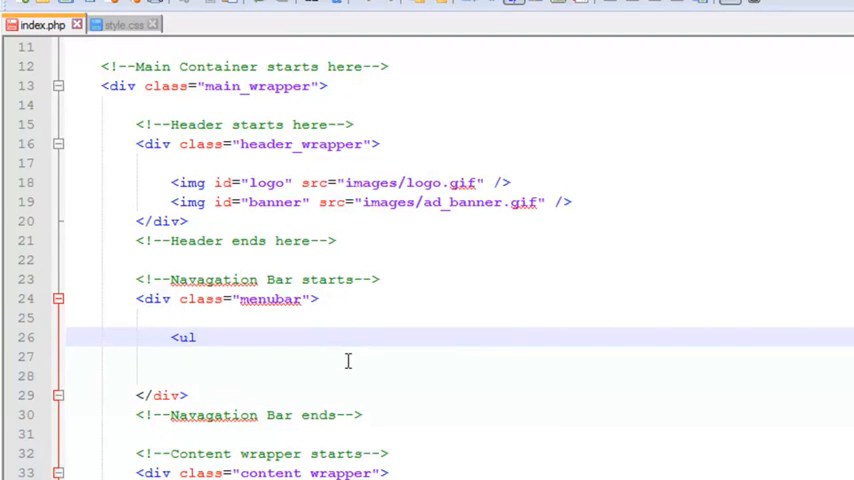
key("enter")
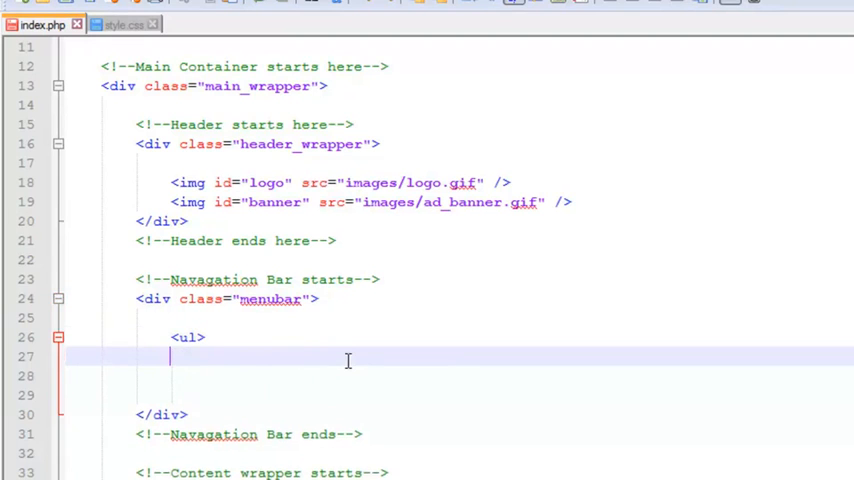
type("</ul>")
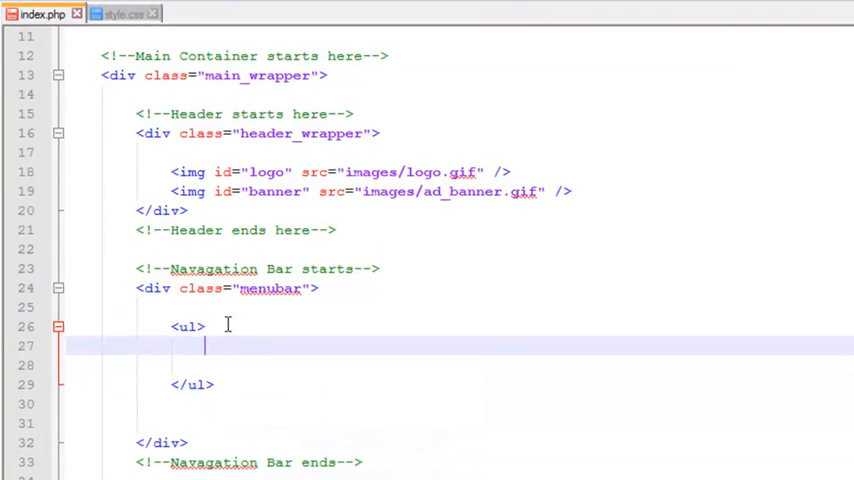
Add the first list item <li><a href="#">Home</a></li>
type("<")
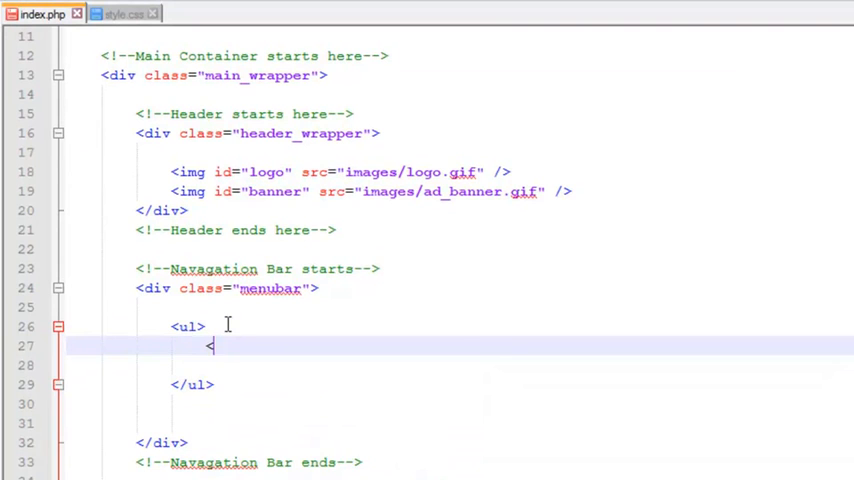
type("<li>")
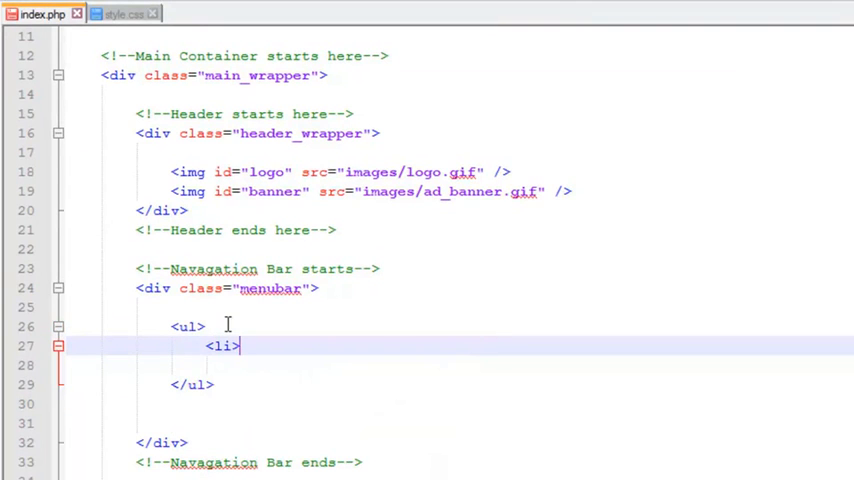
type("<")
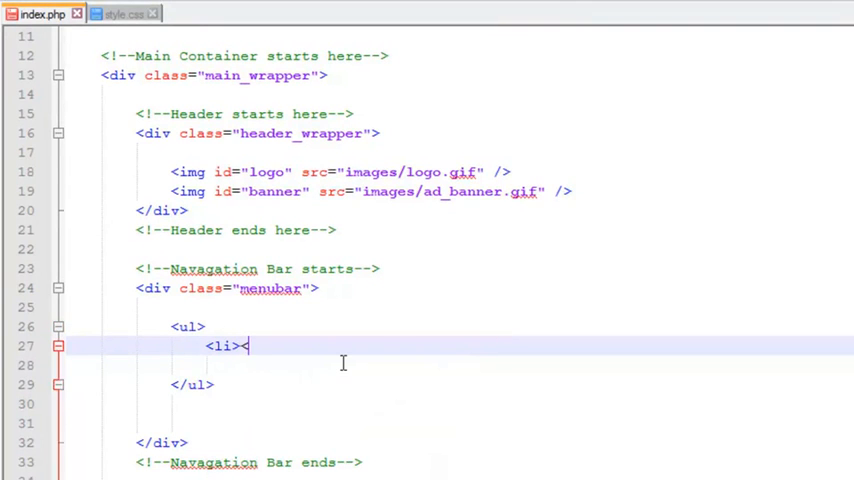
type("</li>")
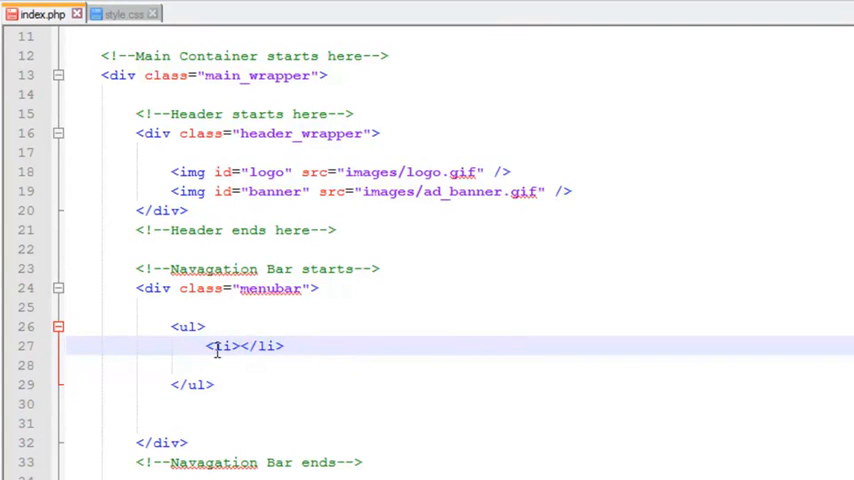
mouse_move(294, 388)
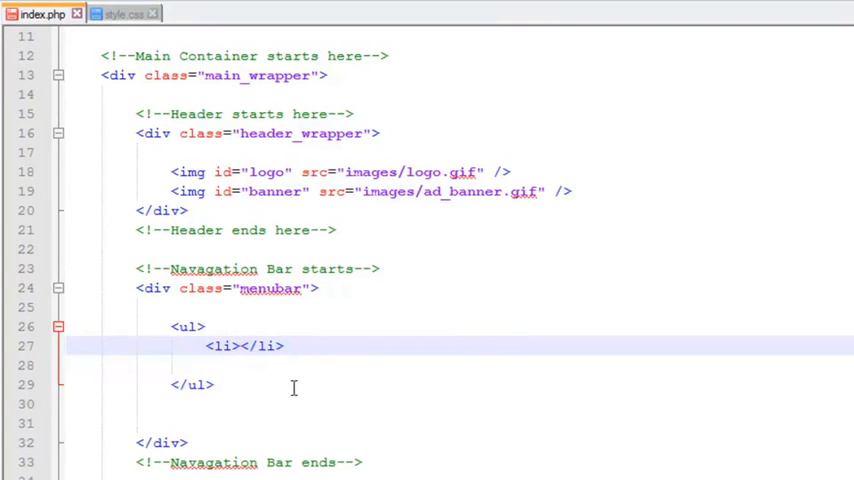
type("<")
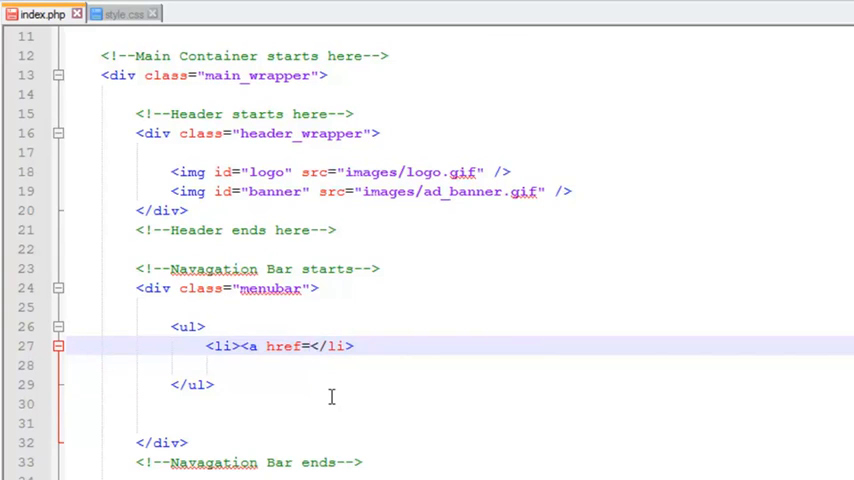
type("\"")
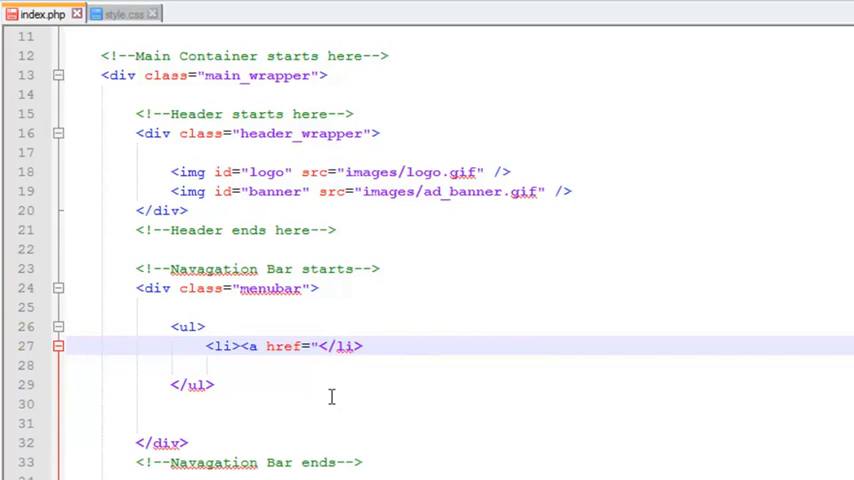
type("#")
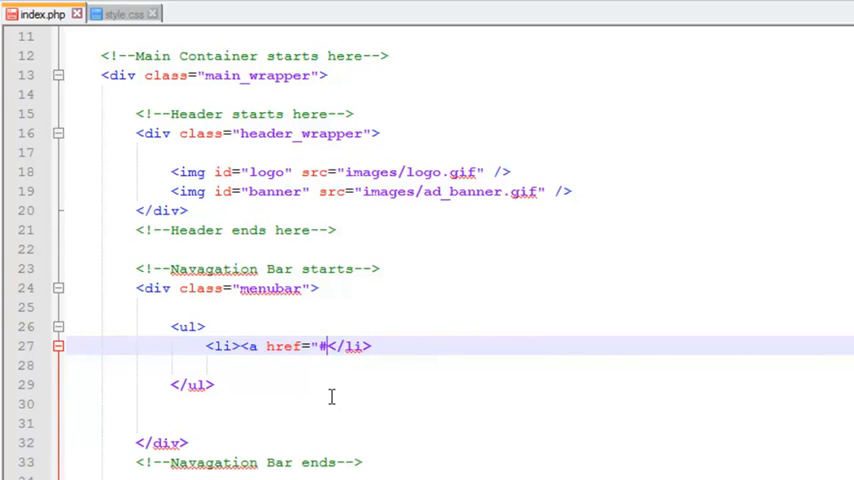
type(">")
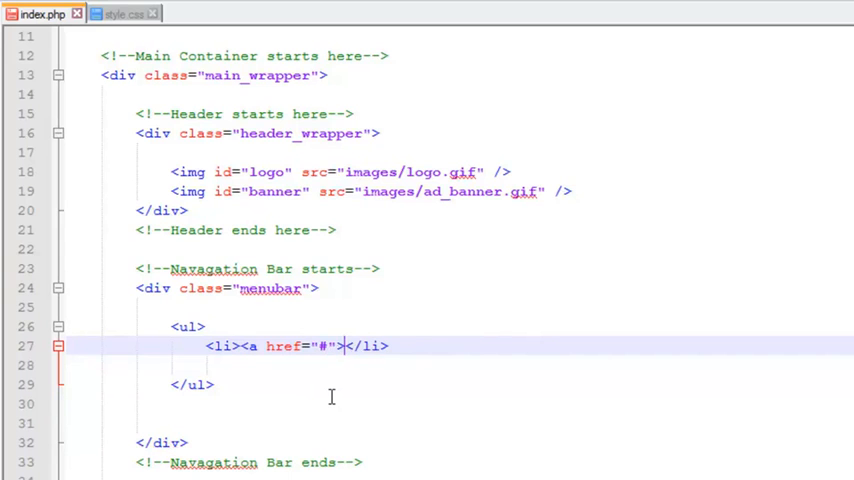
type("Home")
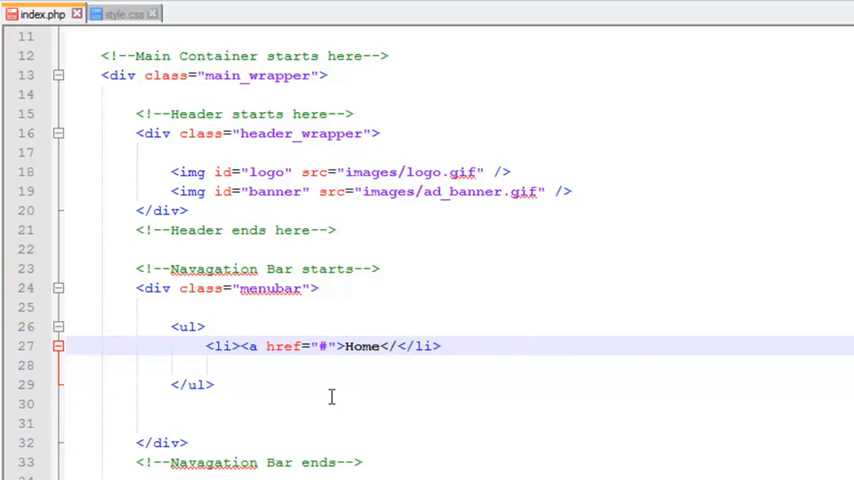
type("</a>")
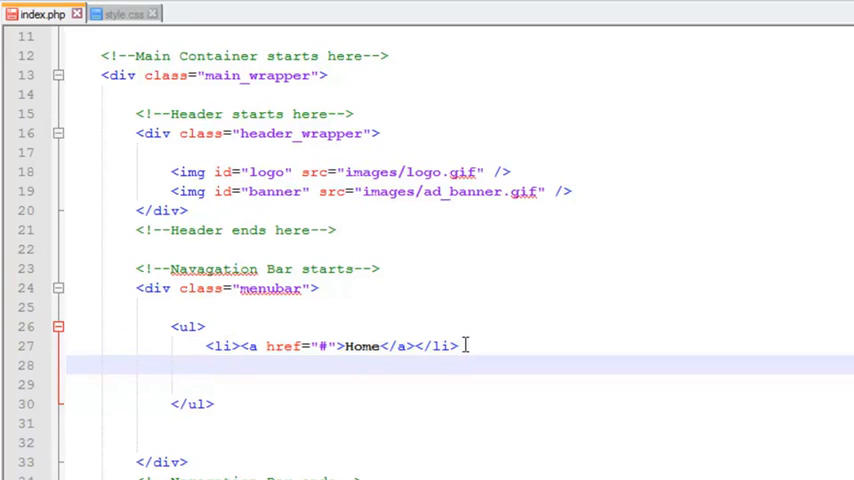
Duplicate the Home item into All Products, My Account, Sign Up, Shopping Cart and Contact Us links
type("<li><a href=\"#\">Home</a></li>")
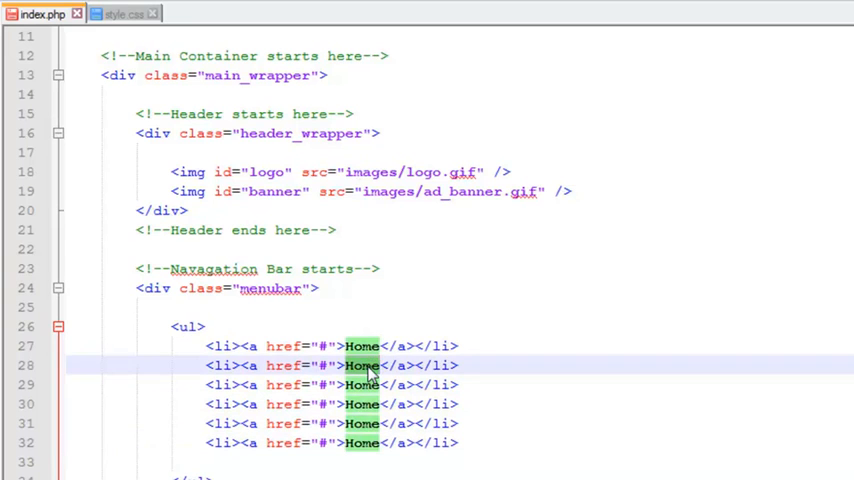
type("All")
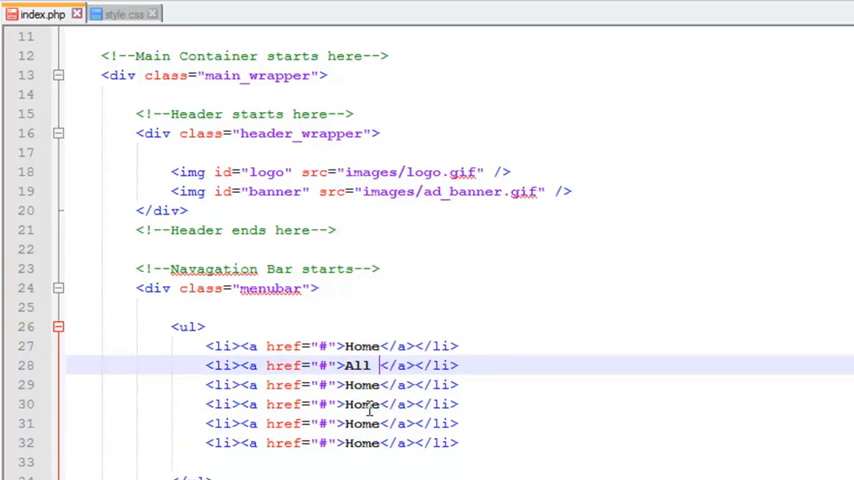
type("Products")
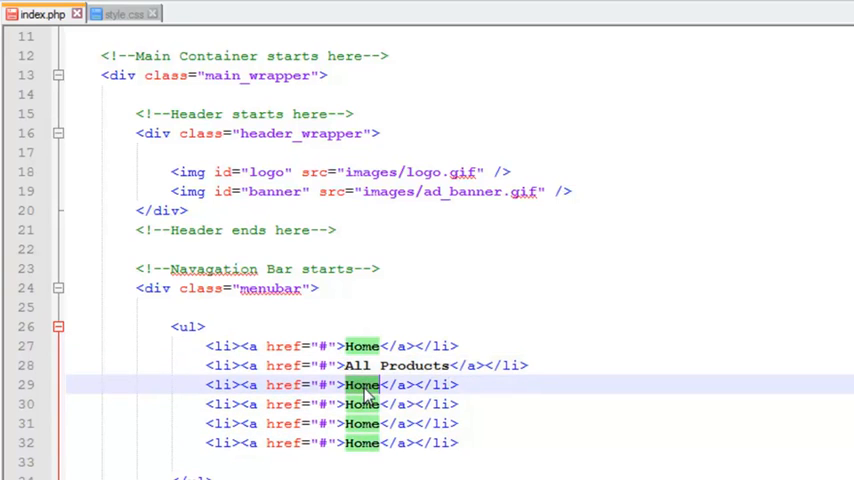
type("My")
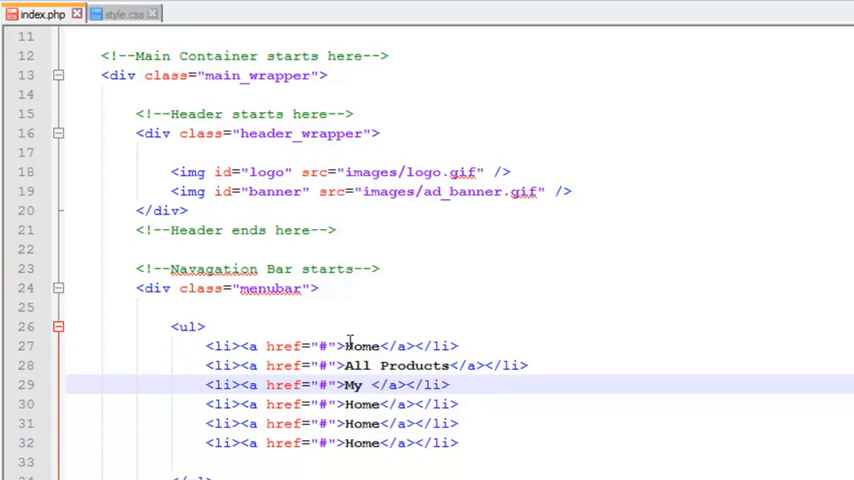
type("Account")
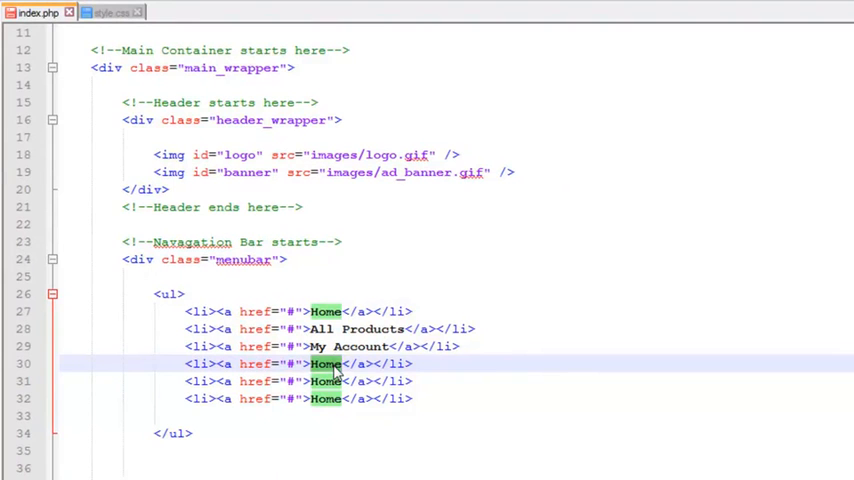
type("Sign Up")
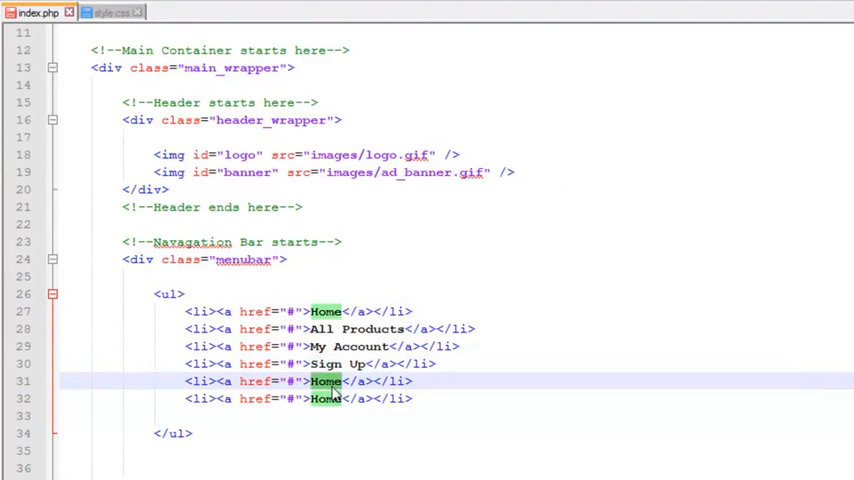
type("Shopping Cart")
left_click(298, 398)
type("Contact Us")
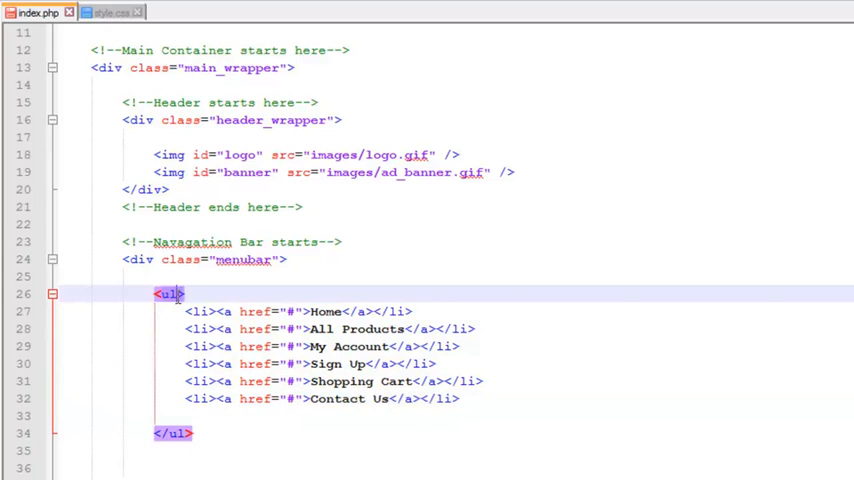
Give the <ul> id="menu" and bring up the browser
type("id=\"menu\"")
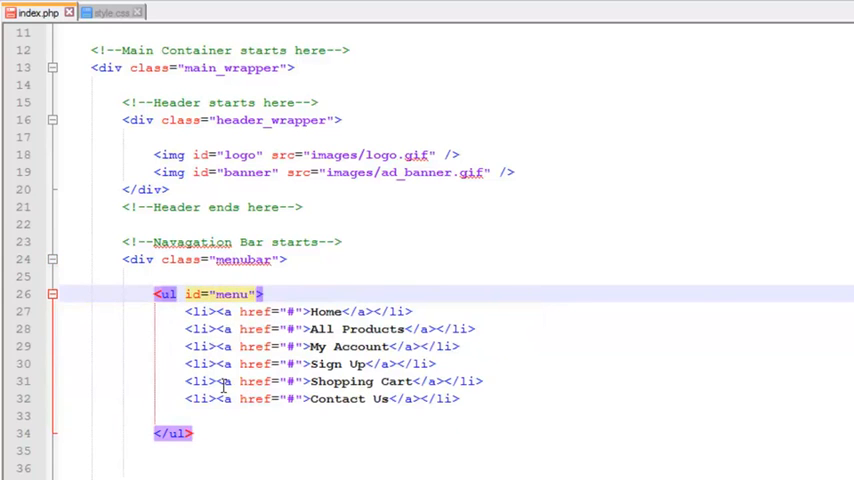
left_click(20, 4)
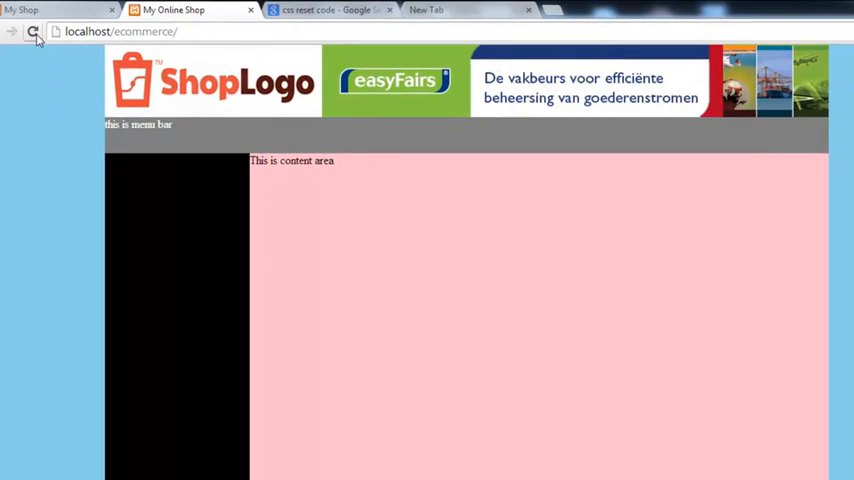
Reload localhost/ecommerce in Chrome to preview the new menu links
left_click(32, 32)
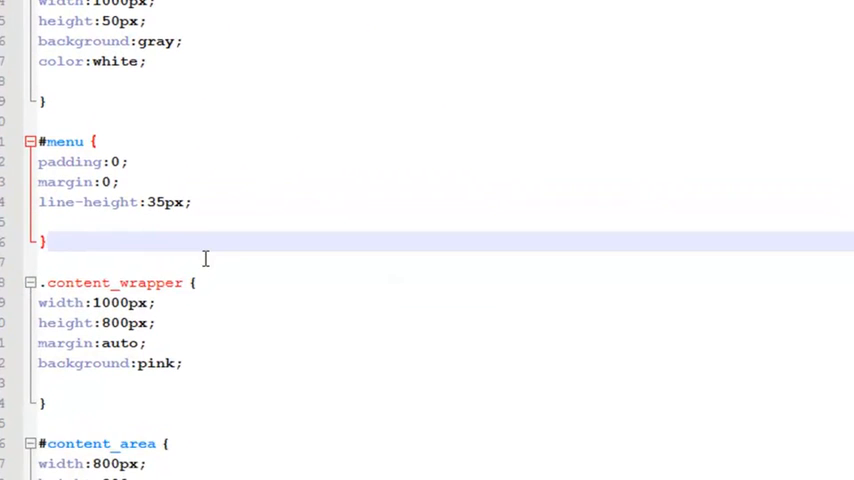
Write a #menu li { list-style:none; } rule below #menu in style.css
type("#menu li")
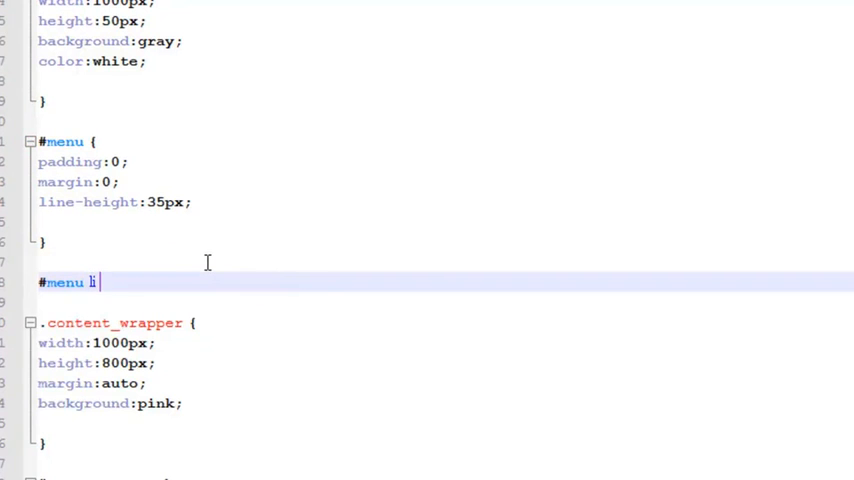
type("{")
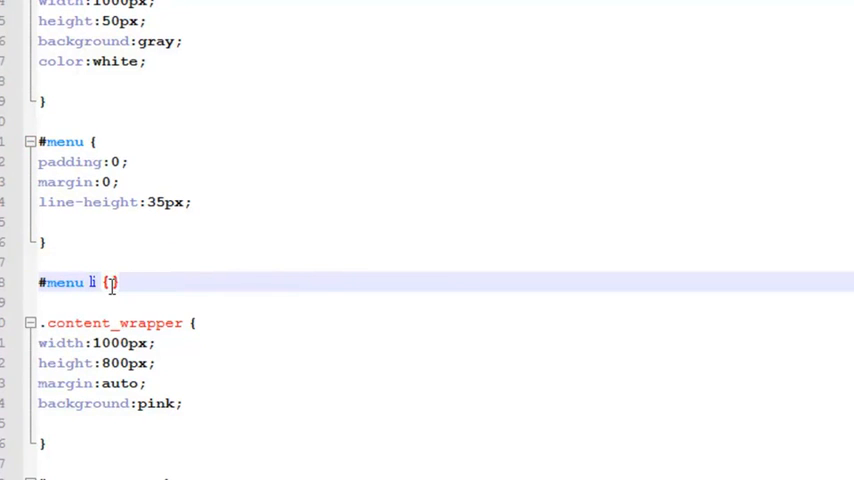
key("enter")
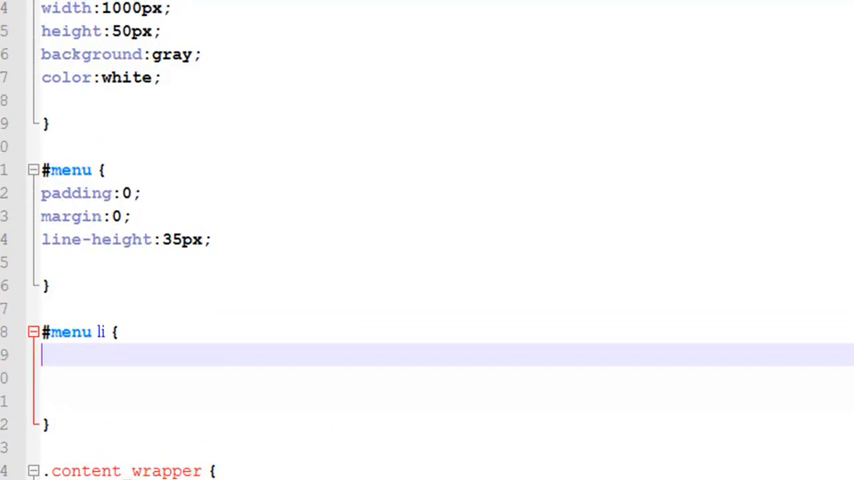
scroll("down", 3)
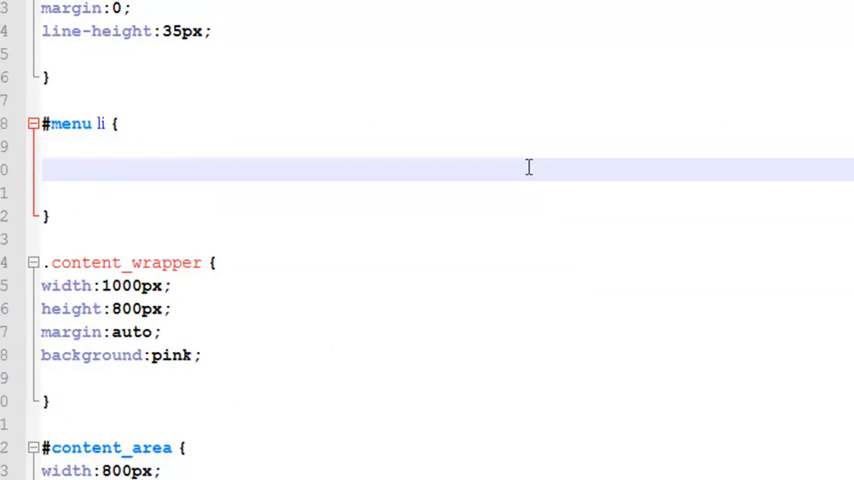
type("l")
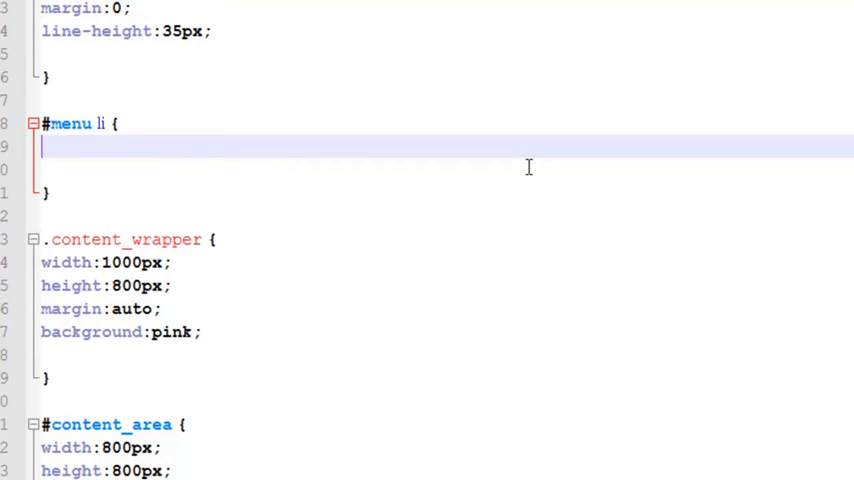
type("list-style:none;")
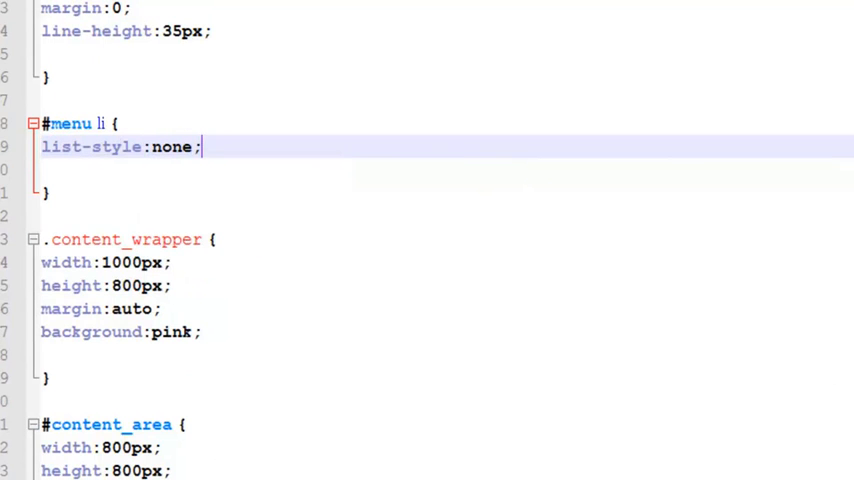
Reload localhost/ecommerce in Chrome to see the six menu links in one unbulleted row
left_click(264, 4)
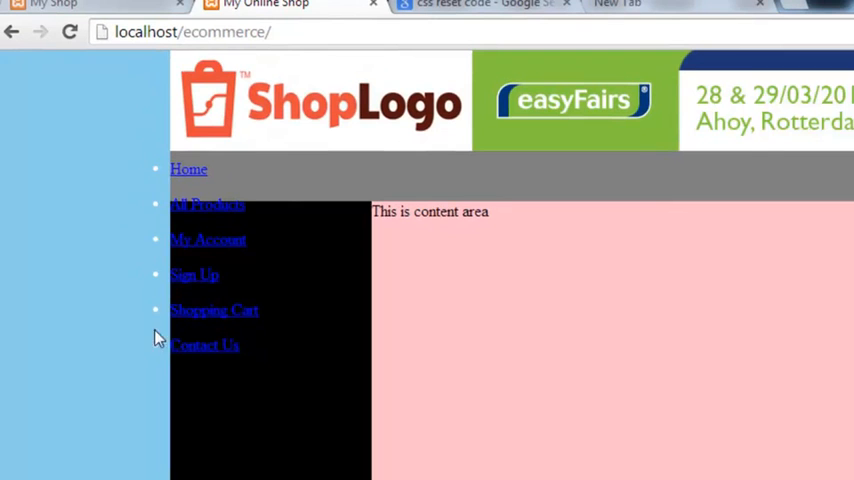
mouse_move(158, 144)
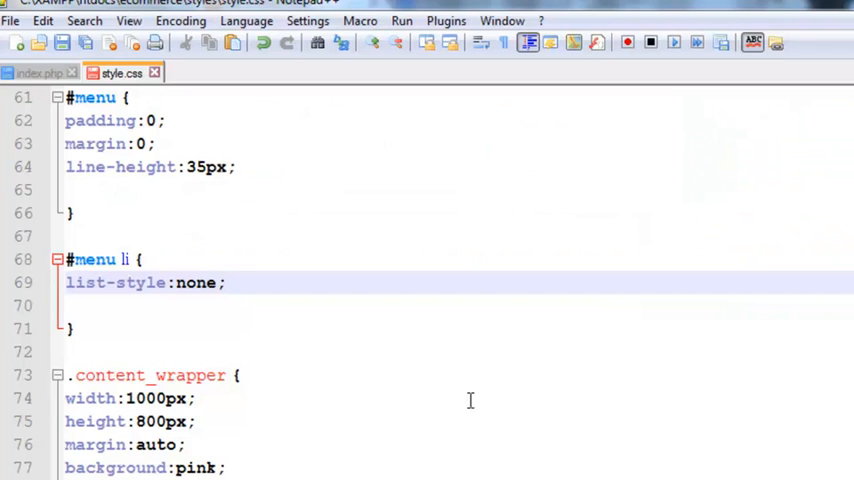
type("disp")
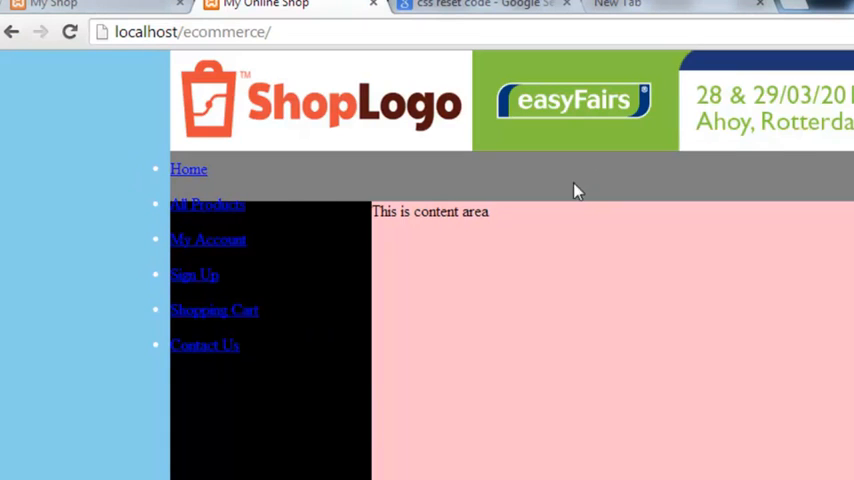
mouse_move(578, 190)
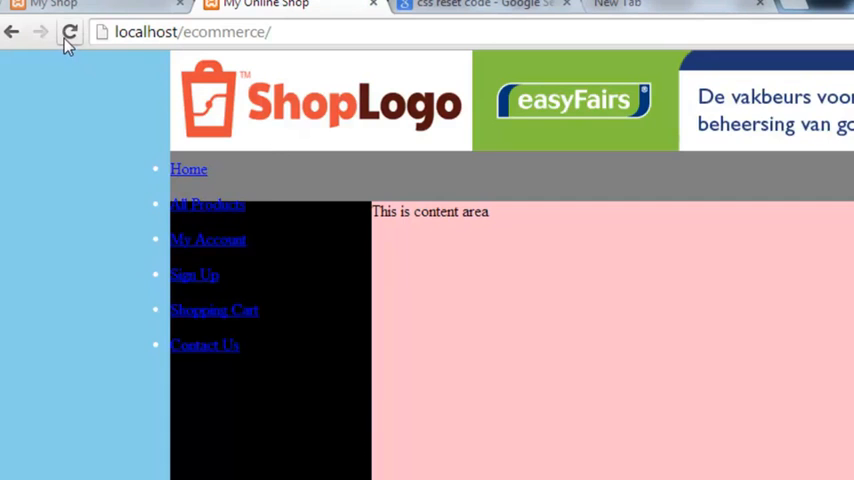
left_click(68, 32)
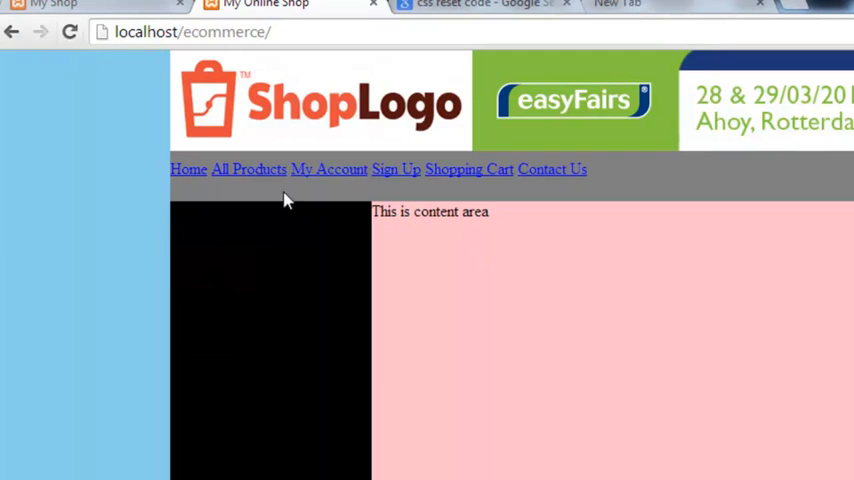
mouse_move(188, 168)
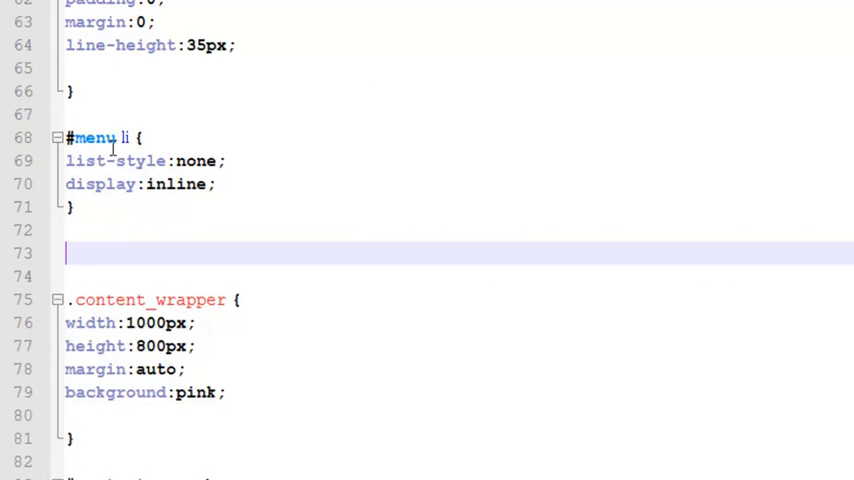
mouse_move(240, 184)
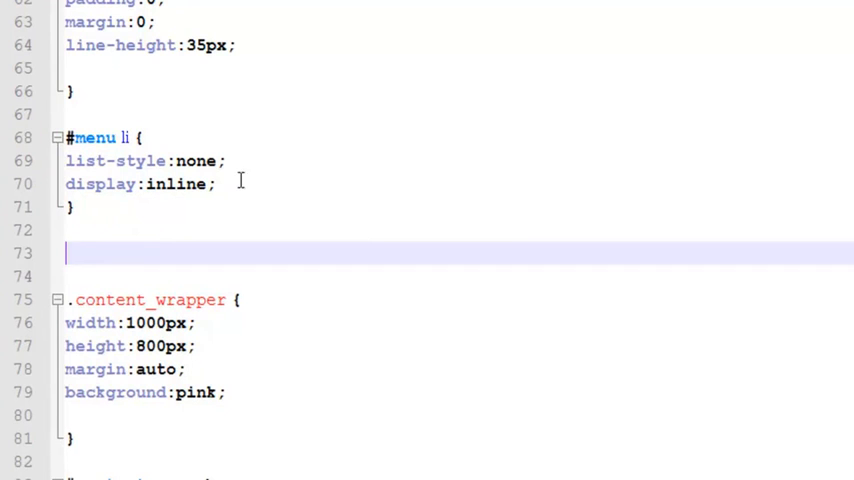
mouse_move(120, 240)
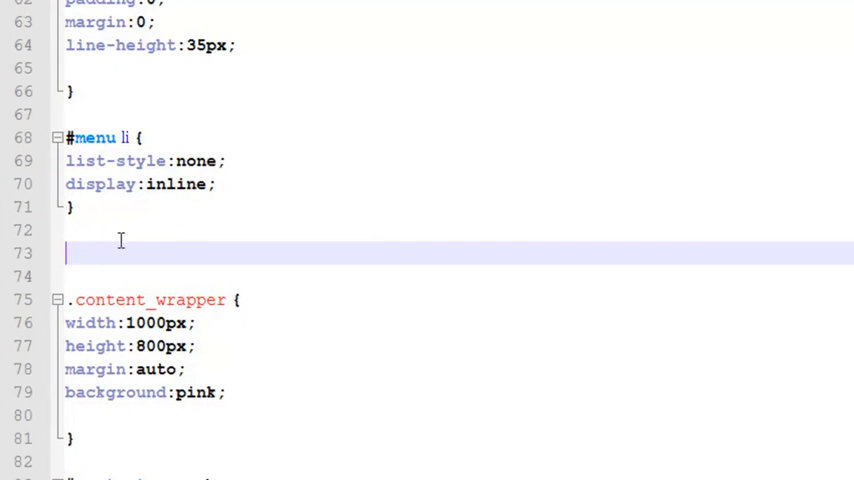
mouse_move(144, 218)
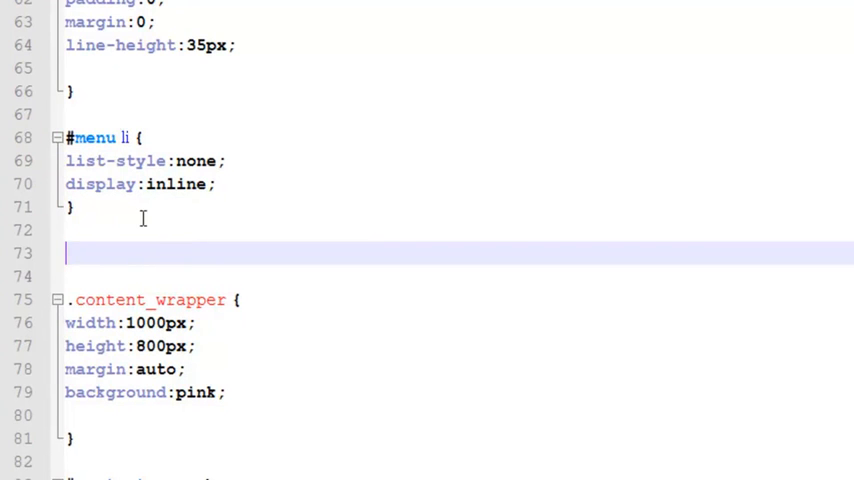
Add a #menu a { } rule below #menu li and begin its text-decoration property
type("#")
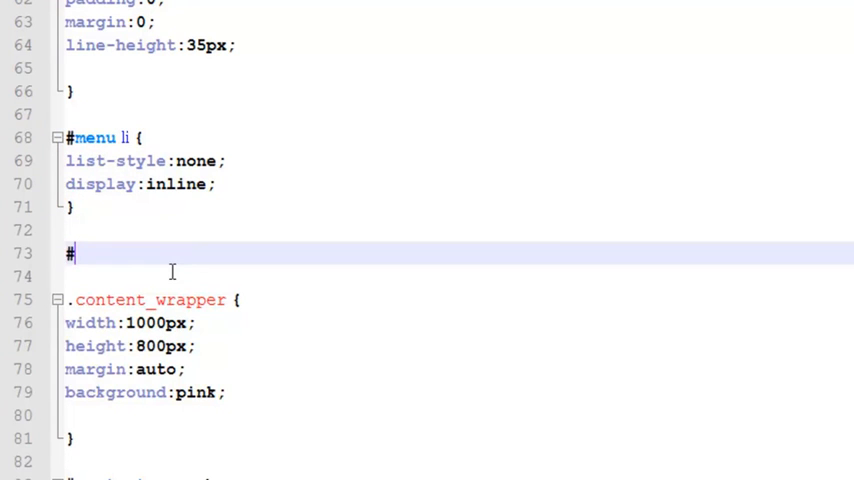
type("menu")
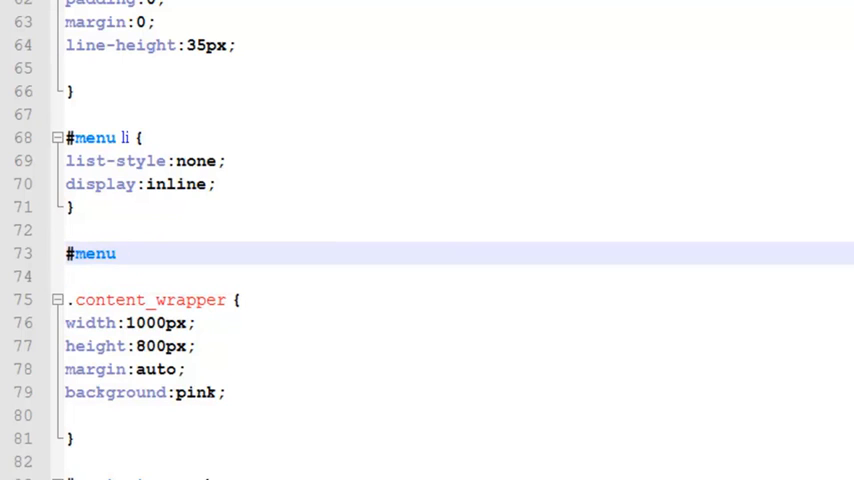
mouse_move(104, 176)
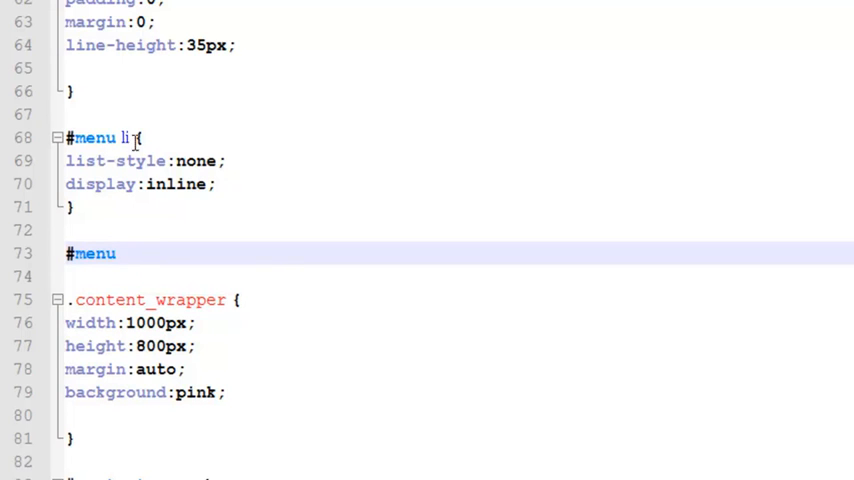
mouse_move(226, 184)
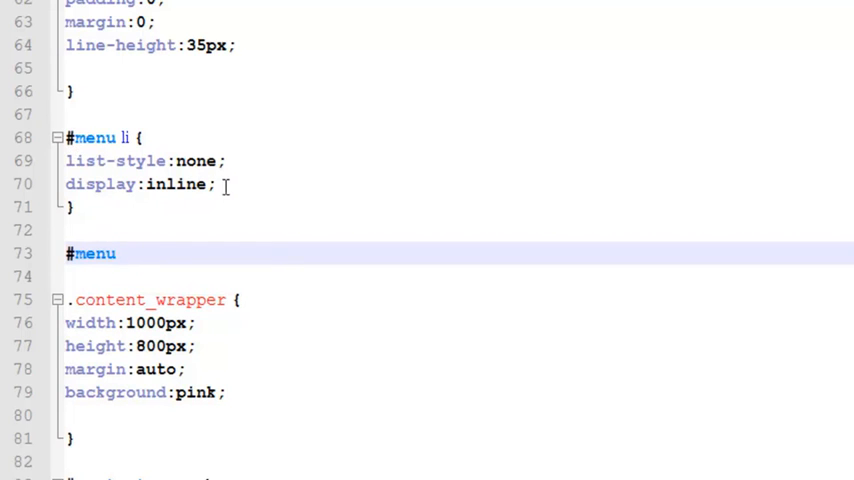
mouse_move(244, 278)
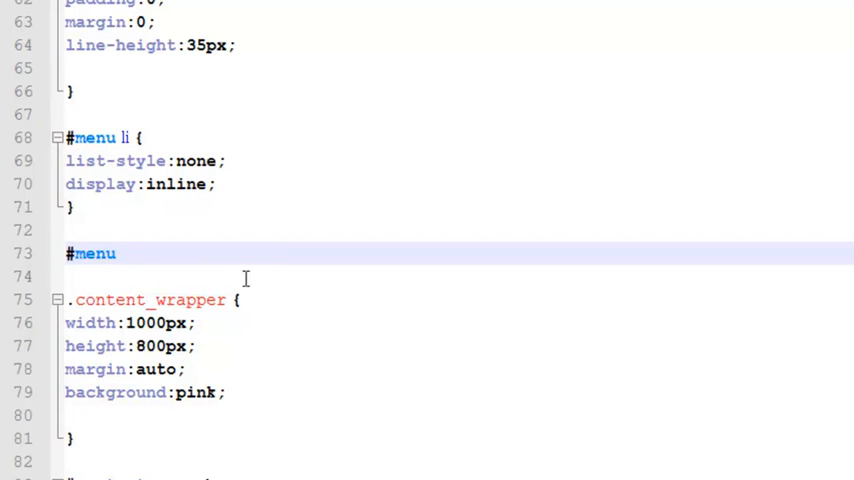
left_click(120, 252)
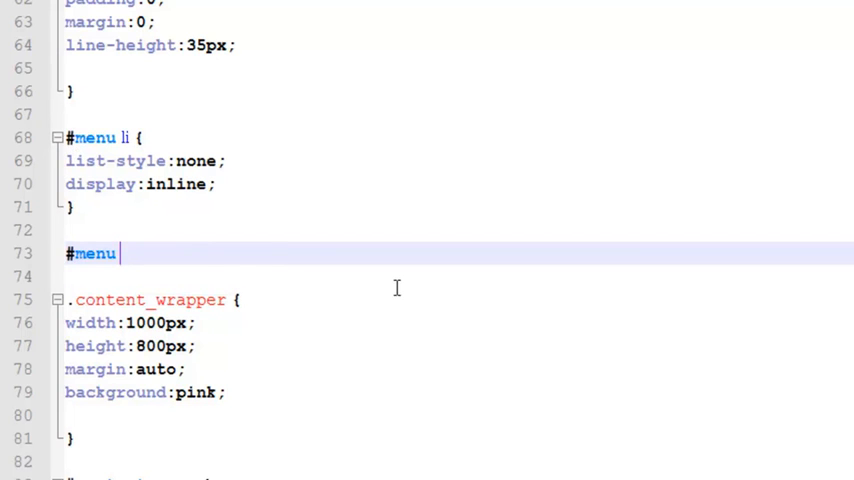
type("a {")
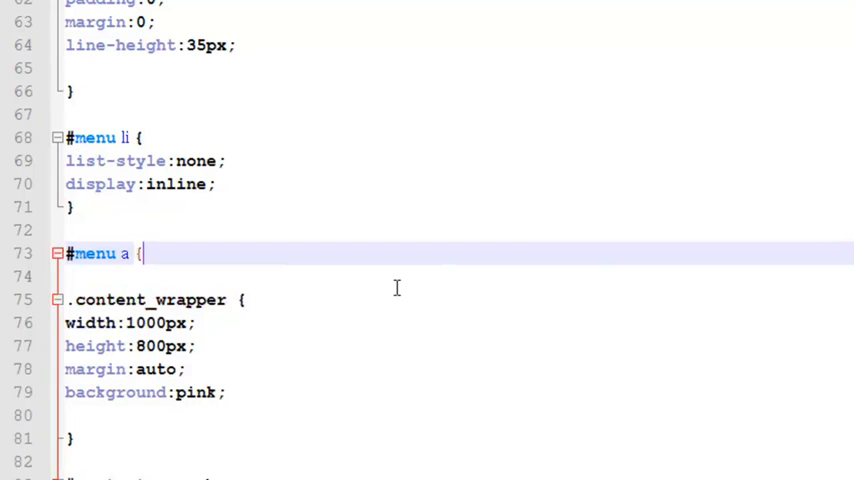
type("}")
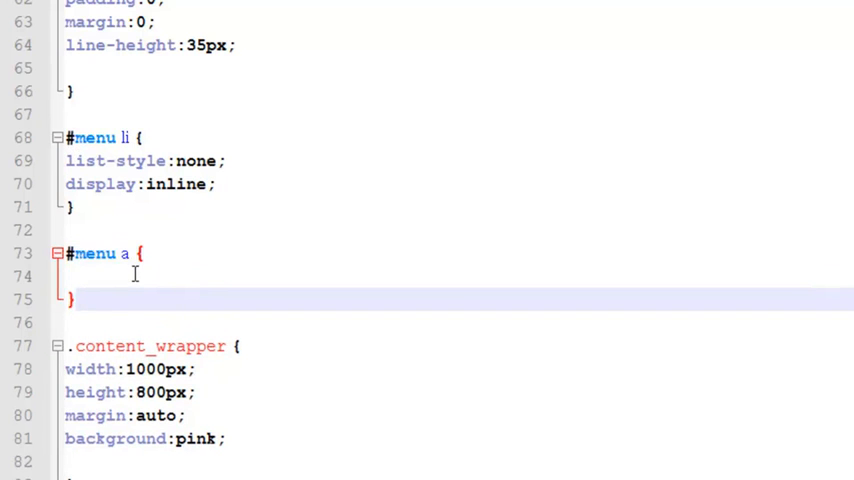
type("text-decoration:")
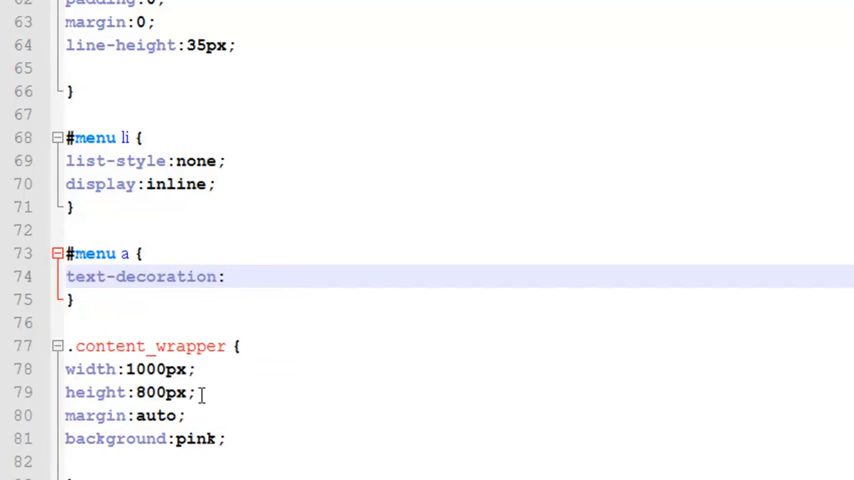
type("none;")
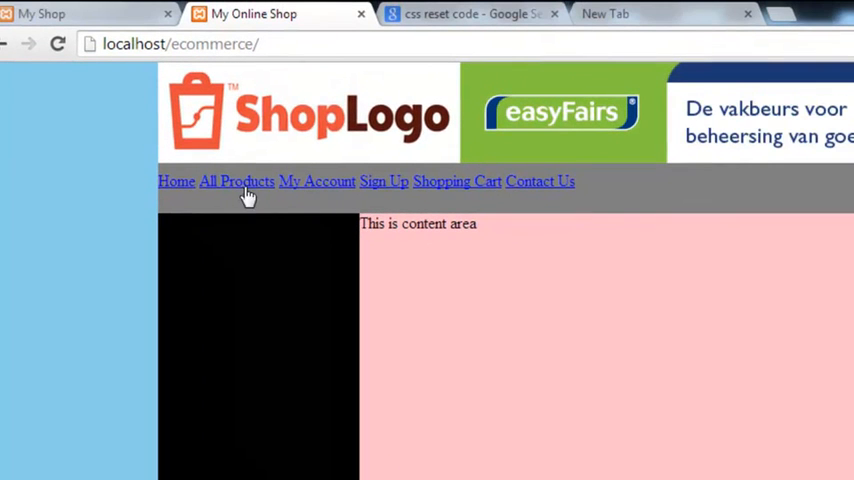
mouse_move(288, 188)
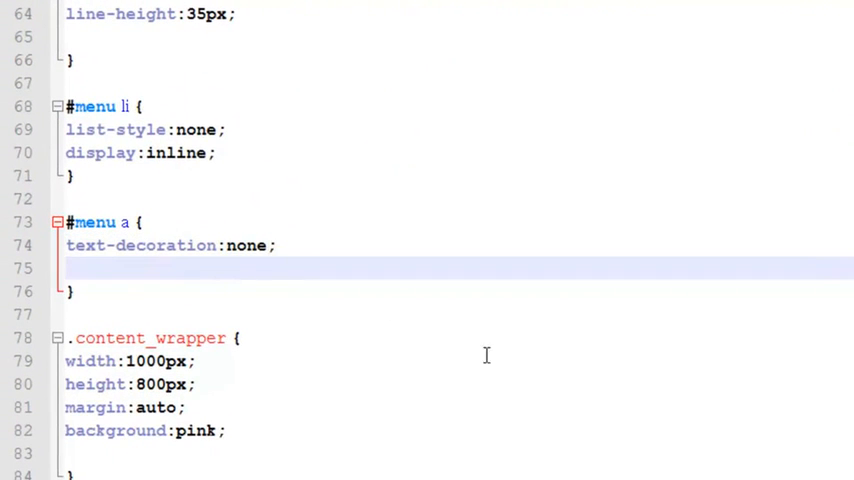
Give #menu a white color and 8px padding, rejecting the suggested 50px completion
type("color:white;")
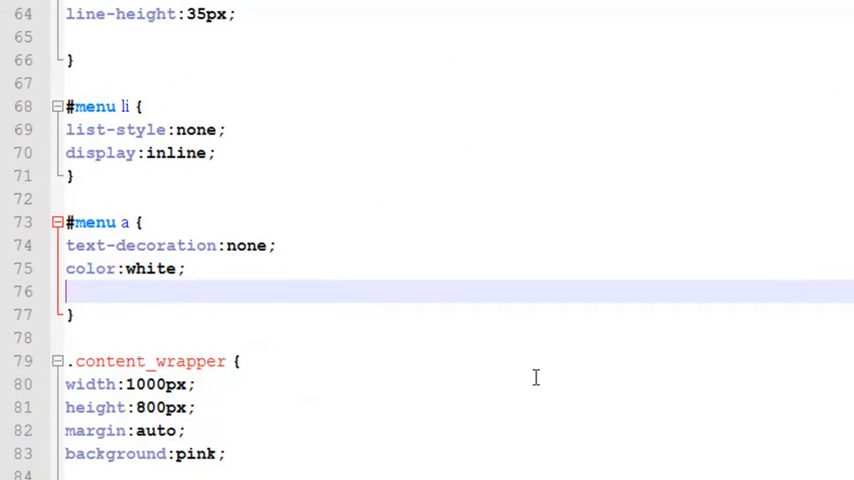
type("padding:8px;")
type("margin:5")
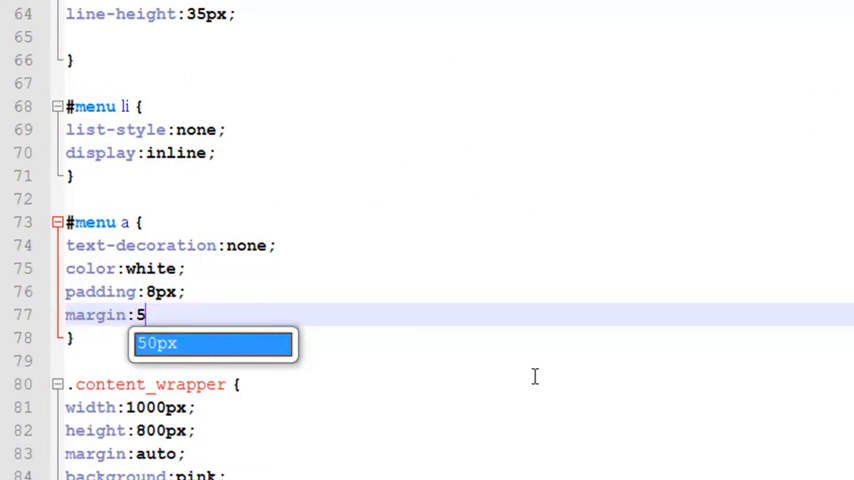
type("px;")
key("Return")
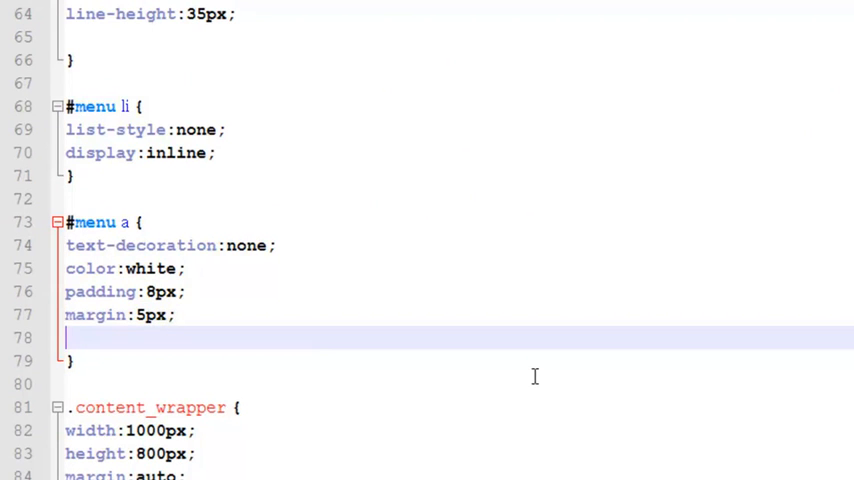
Set the menu links' font-size to 18px and font-family to COMIC SANS MS
type("font-size:")
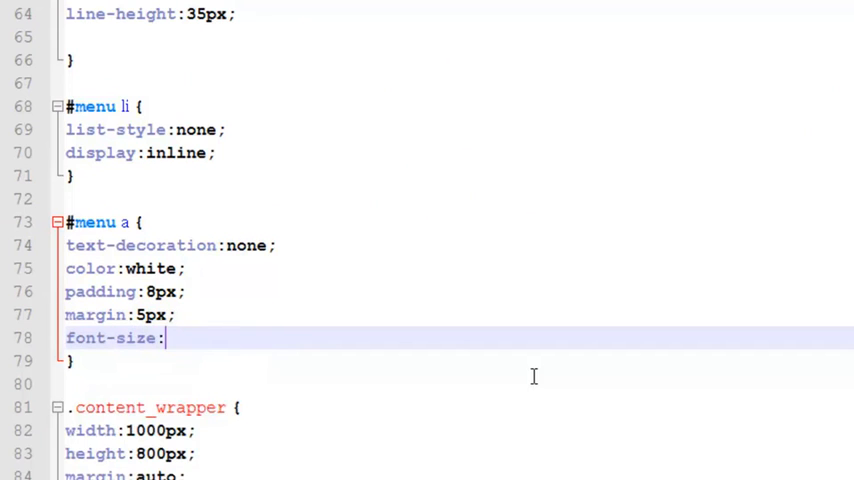
type("19")
type("font")
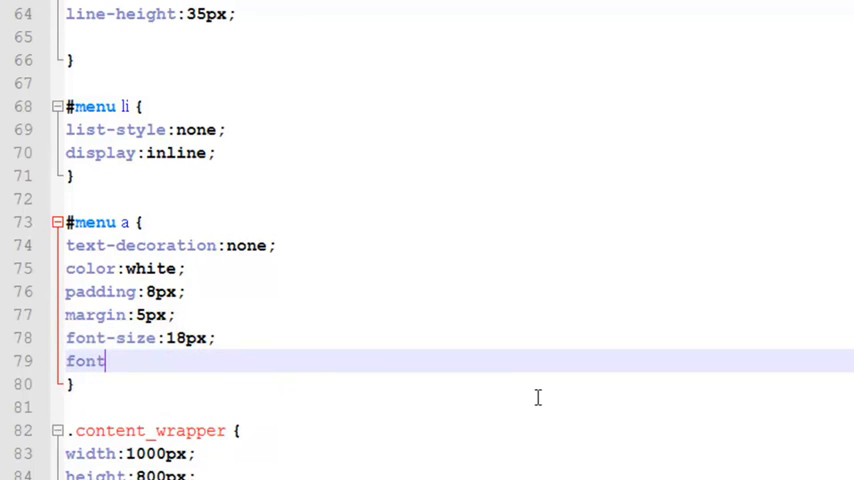
type("-f")
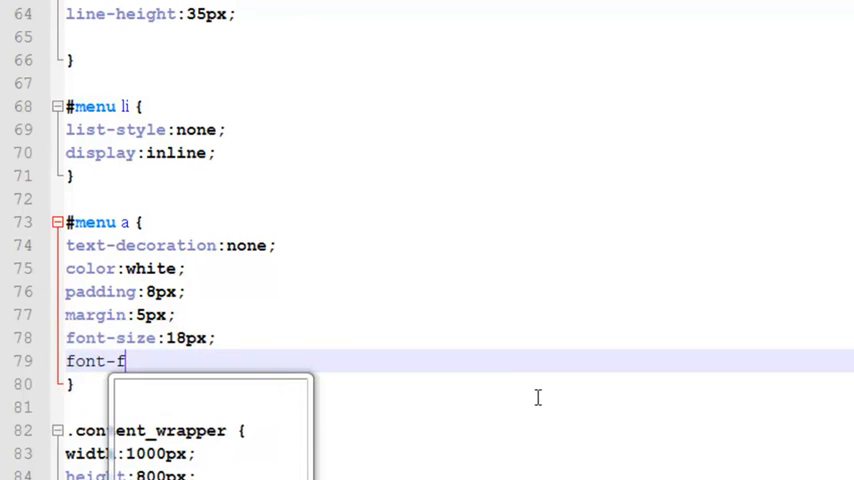
type("amily:")
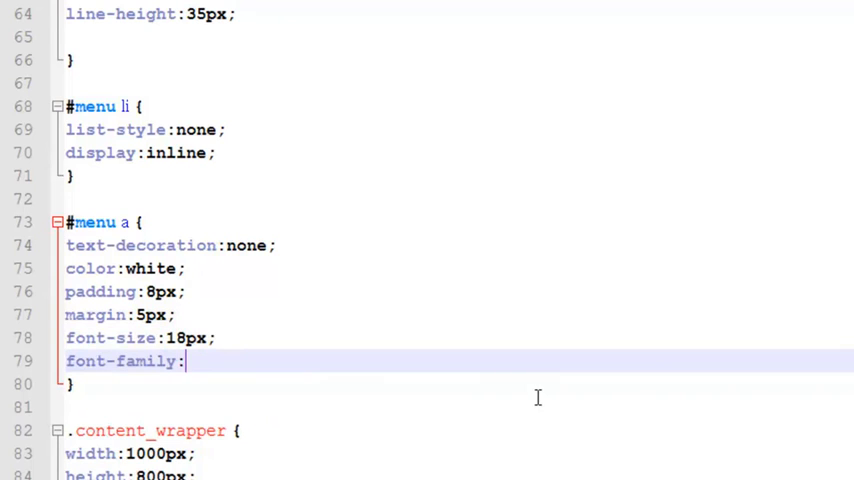
type("CO")
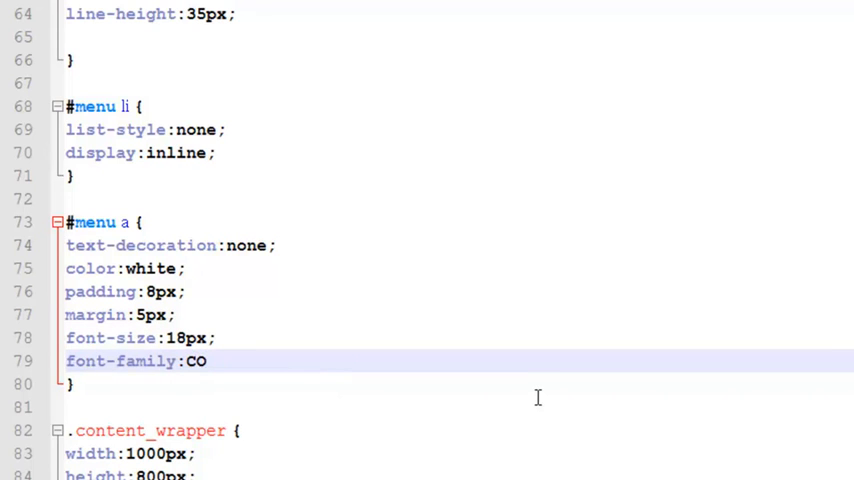
type("MIC S")
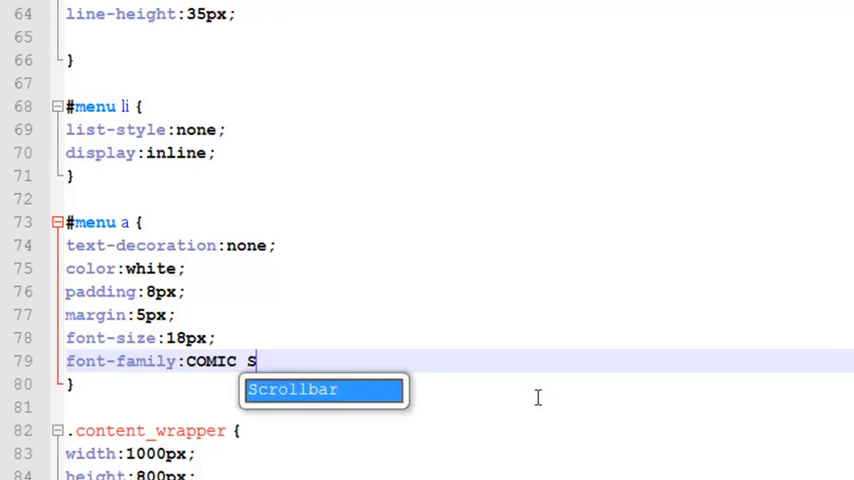
type("ANS MS;")
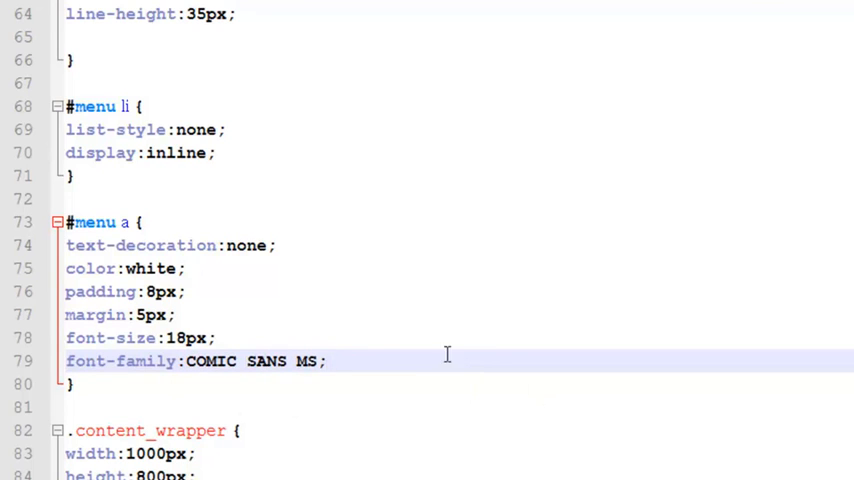
mouse_move(248, 456)
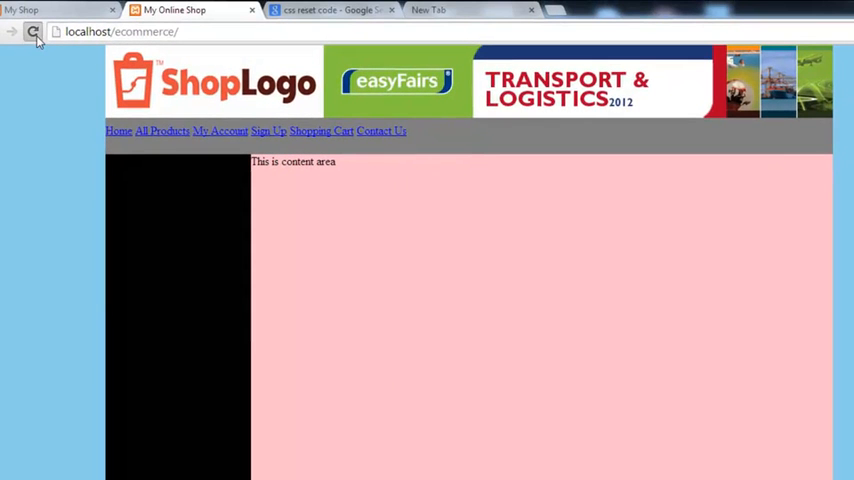
Reload the shop page in Chrome to see the white Comic Sans menu links
left_click(32, 32)
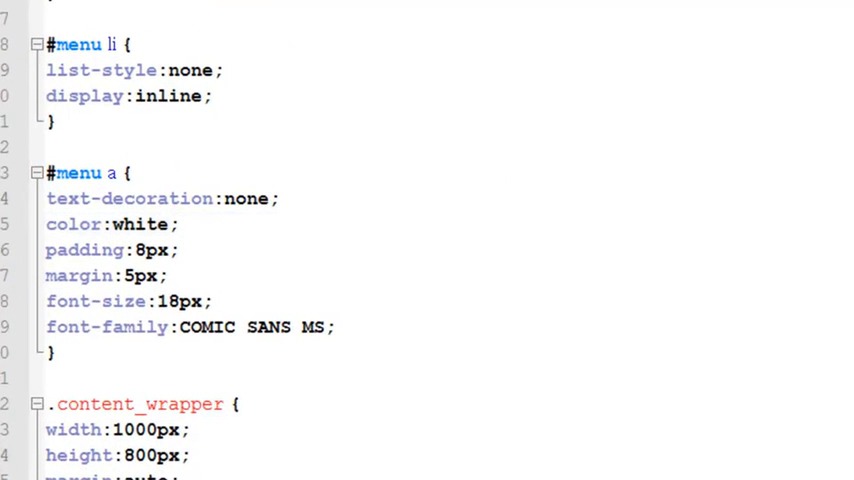
mouse_move(188, 22)
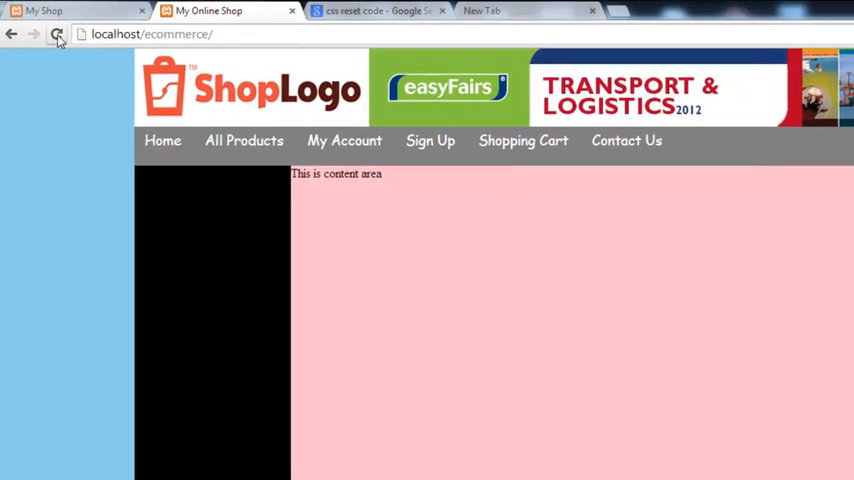
left_click(58, 34)
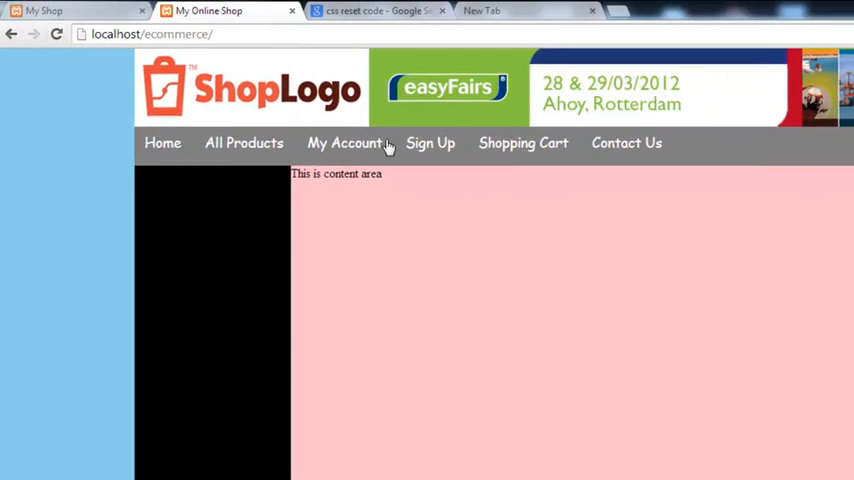
mouse_move(624, 210)
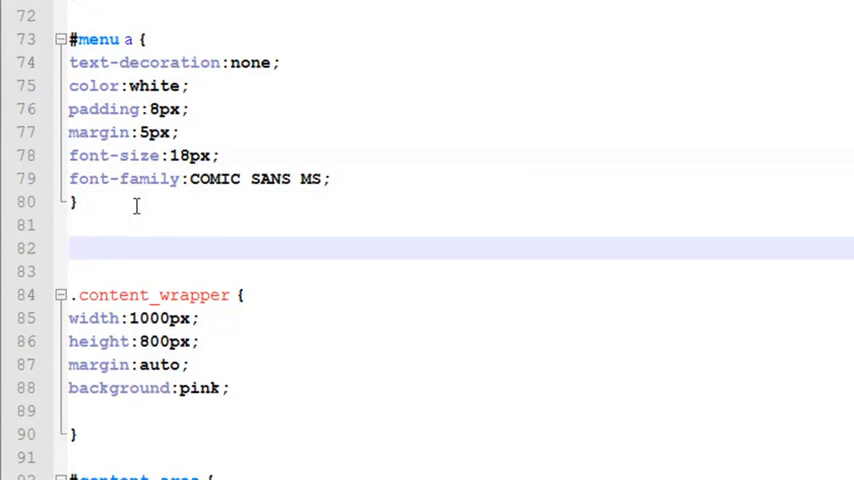
Start a #menu a:hover rule with color:orange and font-weight:bolder
type("#menu a:")
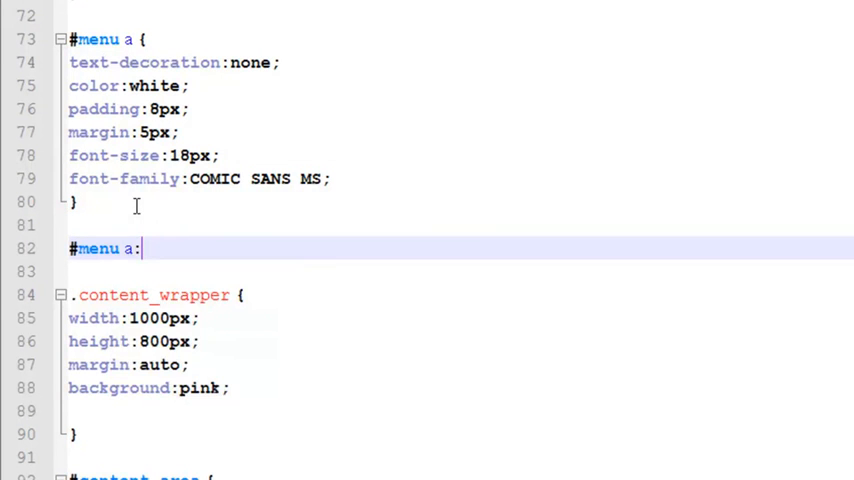
type("hover {")
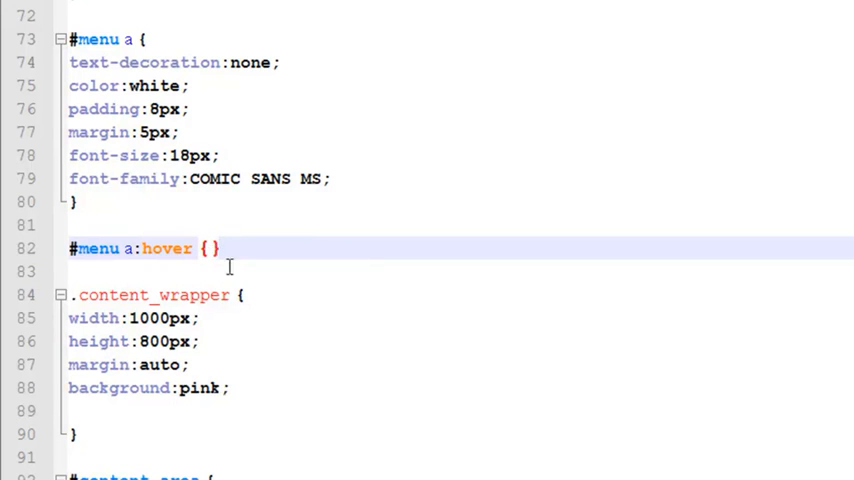
type("color:")
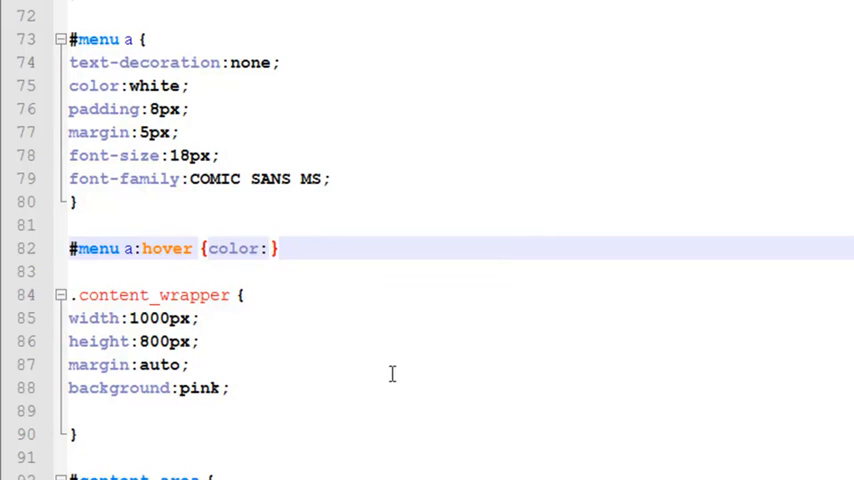
type("orange;")
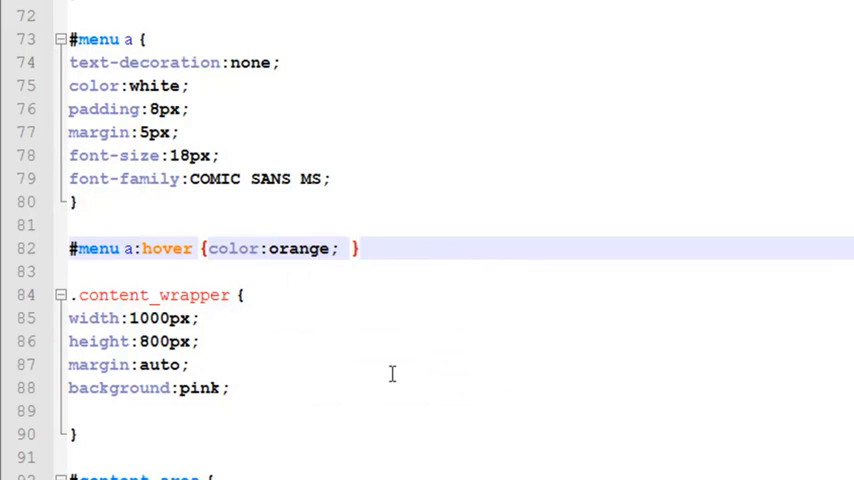
type("font")
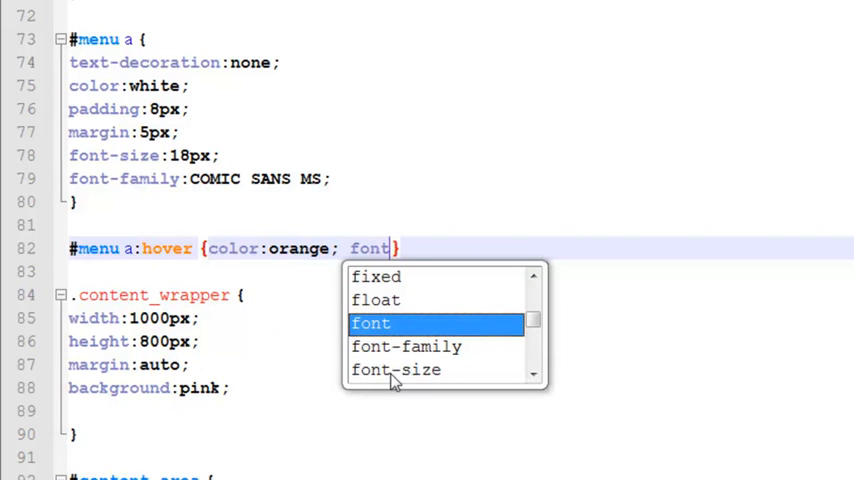
type("-weight")
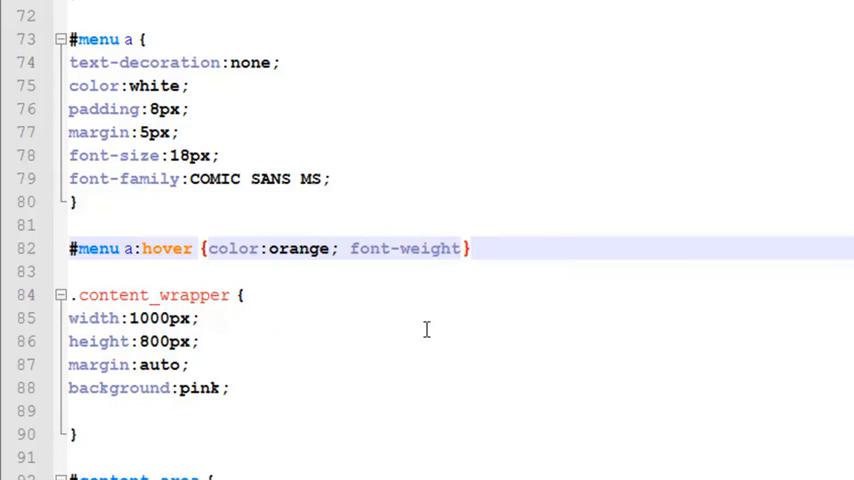
type("borlde")
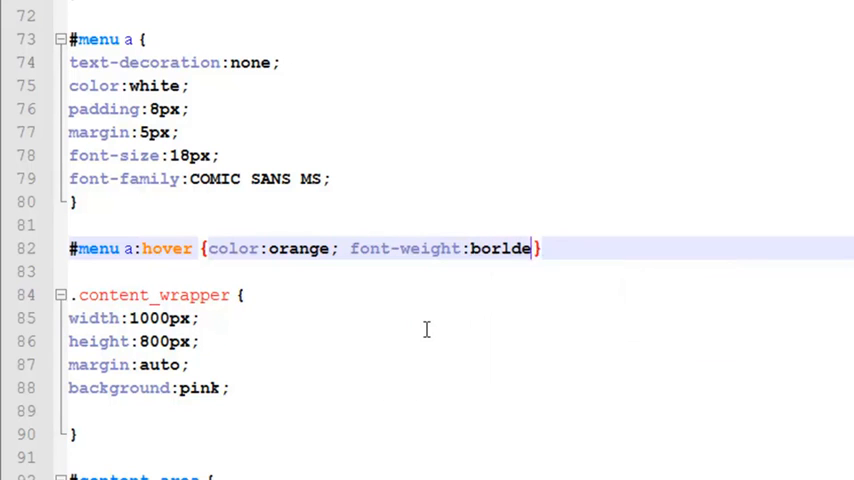
type("r;")
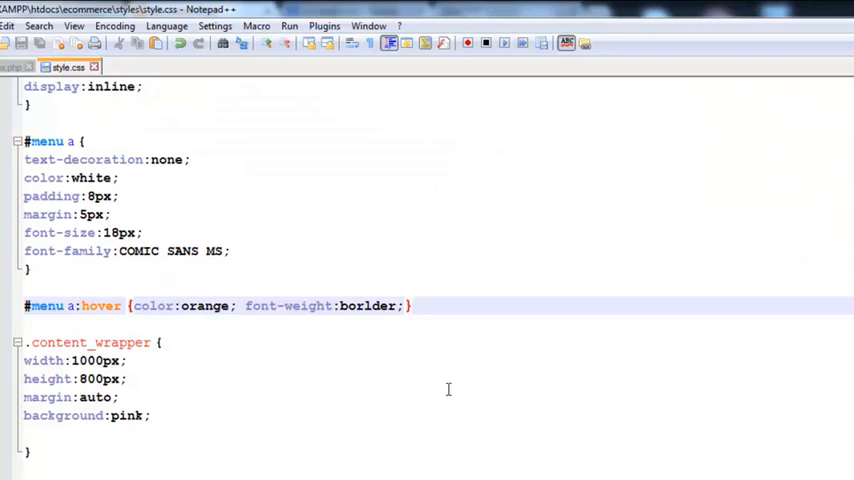
Add text-decoration:underline to the hover rule and check it in Chrome
type("text")
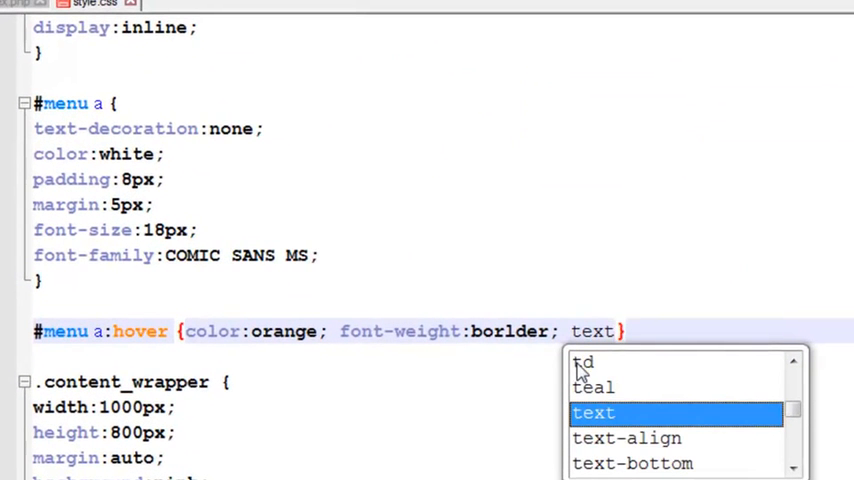
type("-t")
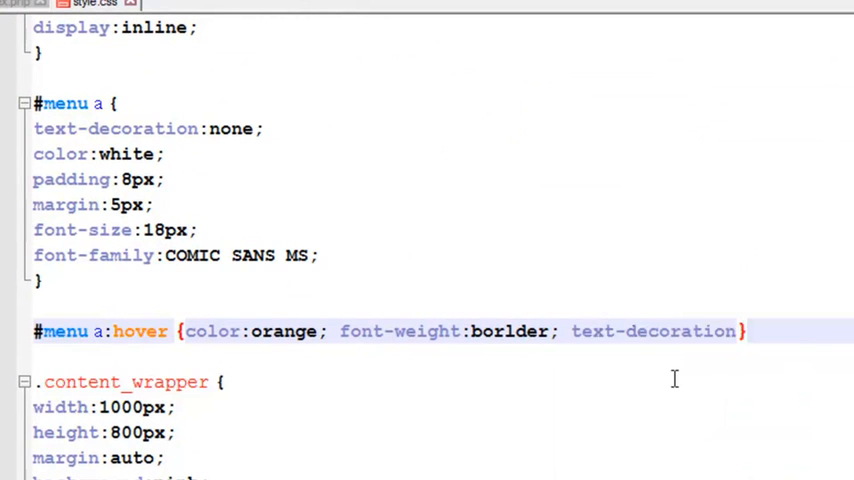
type("underline;")
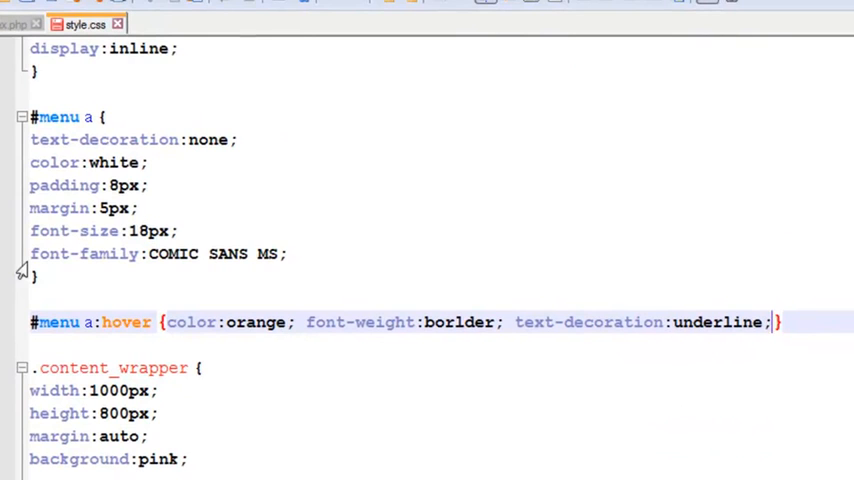
mouse_move(496, 336)
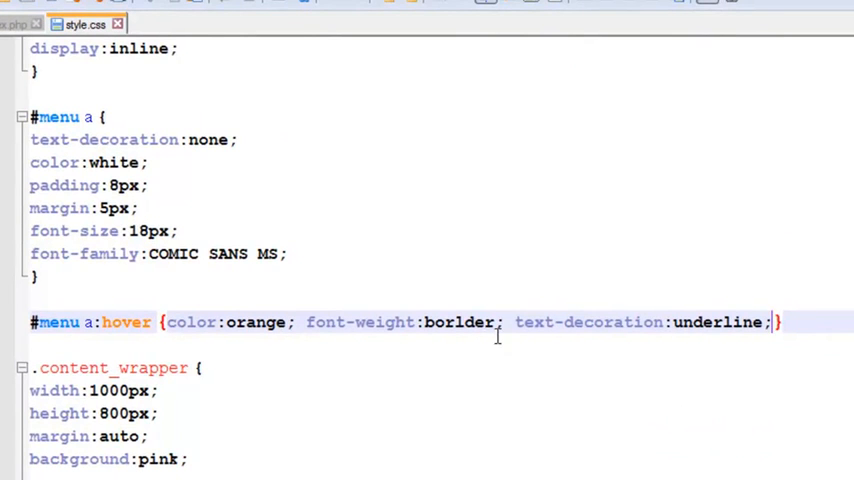
mouse_move(496, 336)
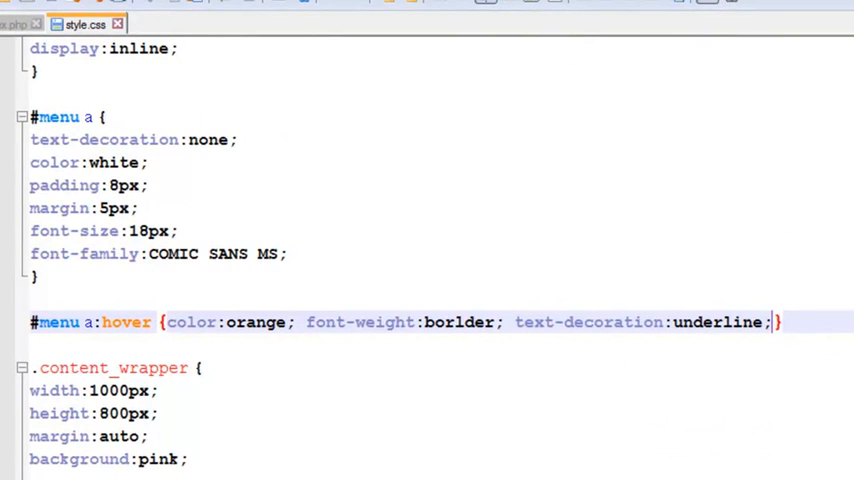
left_click(200, 12)
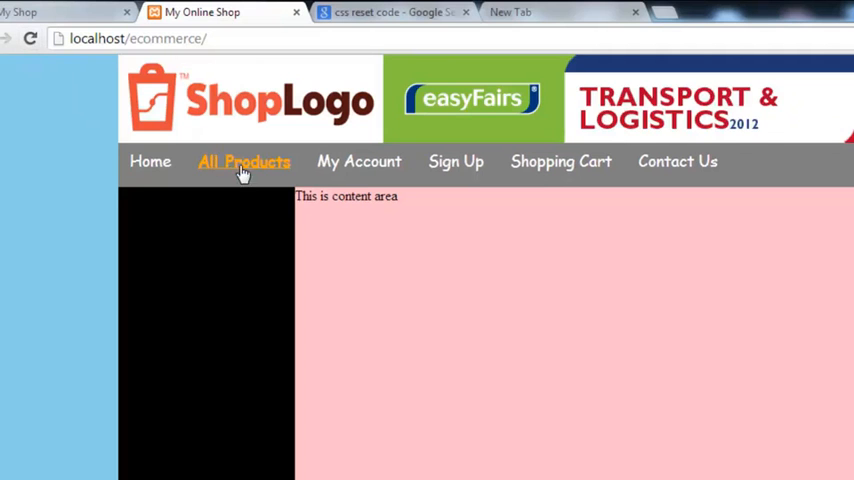
mouse_move(676, 160)
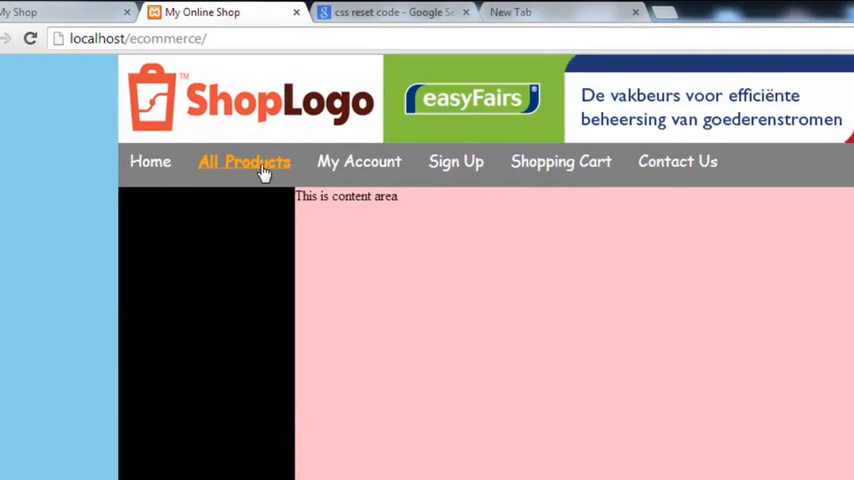
mouse_move(358, 160)
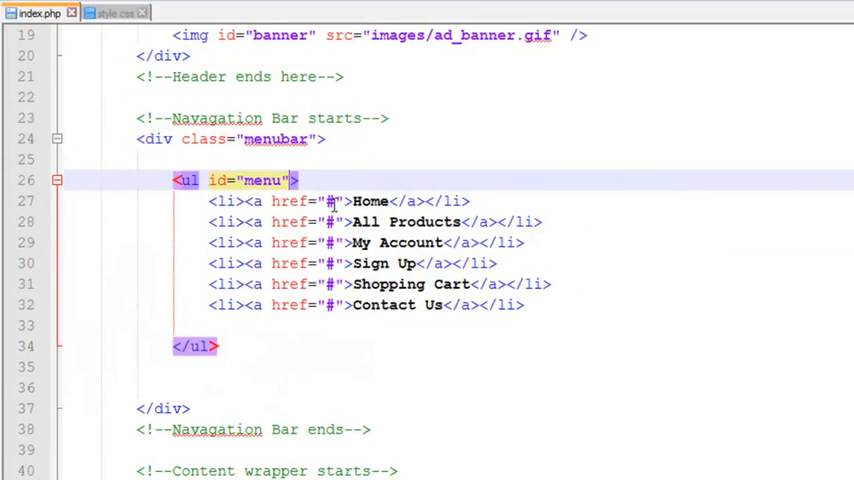
mouse_move(324, 270)
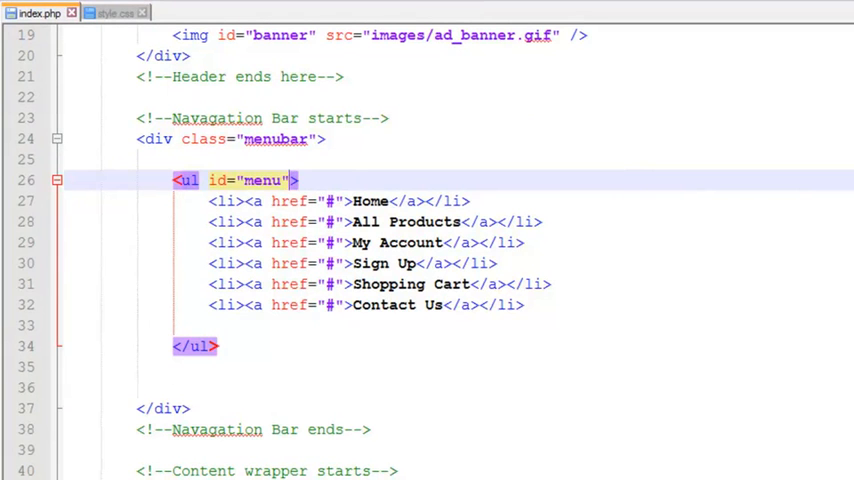
Scroll index.php down to the Navigation Bar section with the menu list
scroll("down", 3)
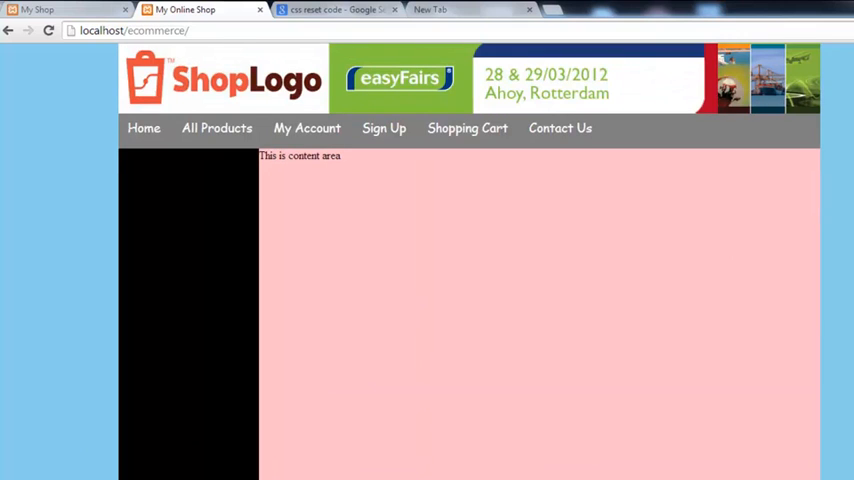
mouse_move(112, 380)
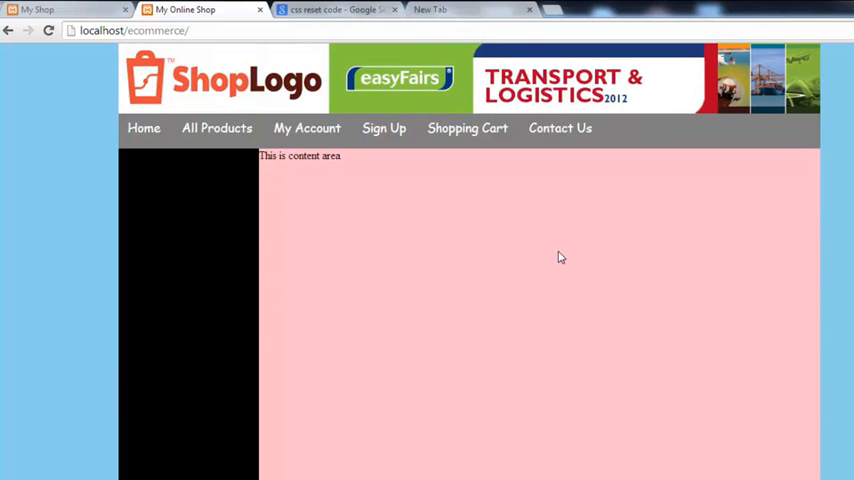
scroll("down", 3)
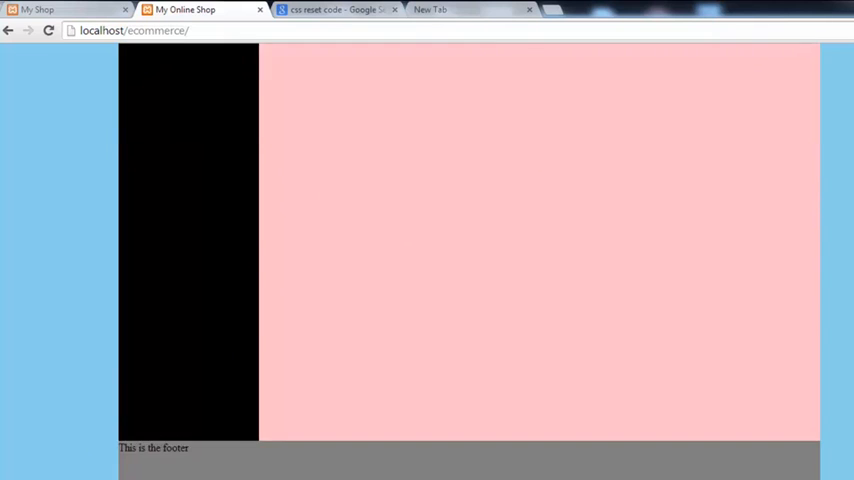